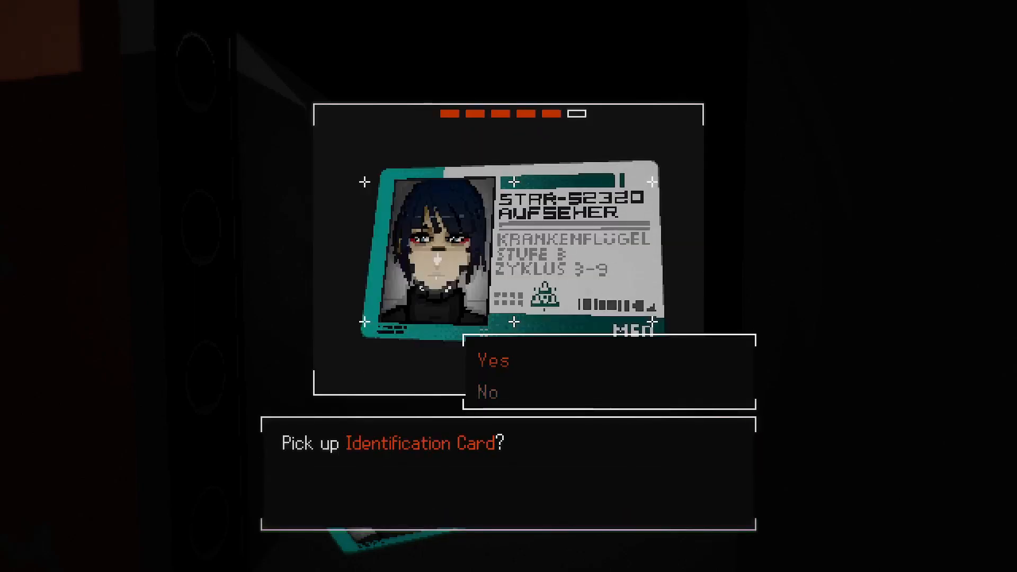
Step: Confirm picking up the Protektor Medical Staff Identification Card
{"action": "left_click", "coordinate": [493, 360]}
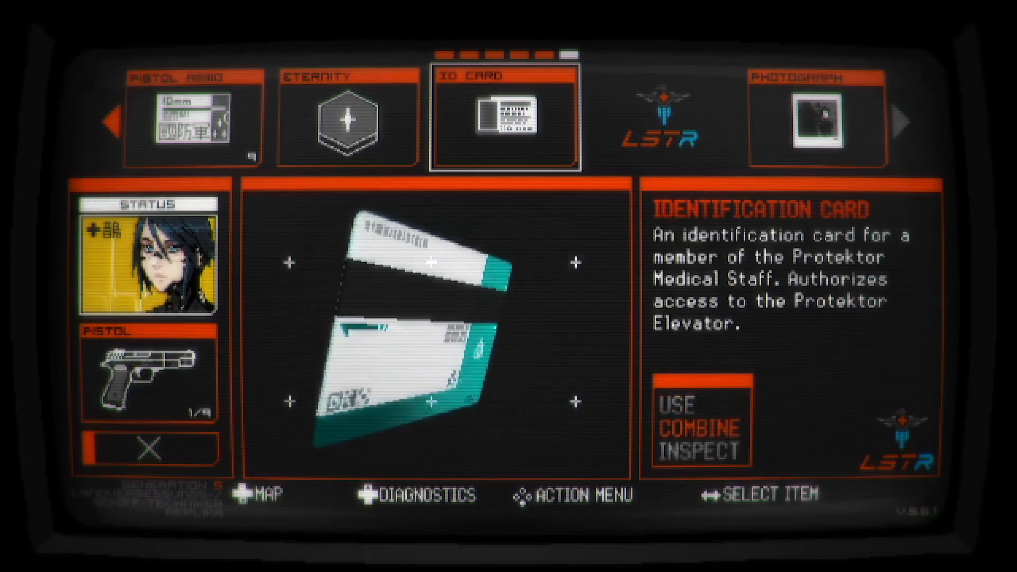
Step: Inspect the ID card in the inventory, revealing guard STAR-S2320 of Hospital Wing, Level 3
{"action": "left_click", "coordinate": [695, 450]}
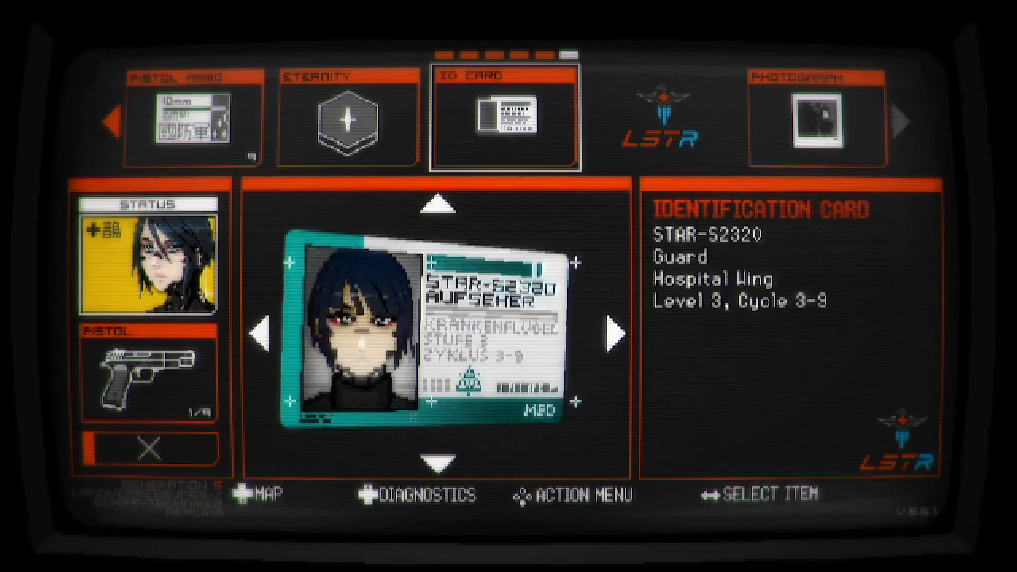
{"action": "key", "text": "escape"}
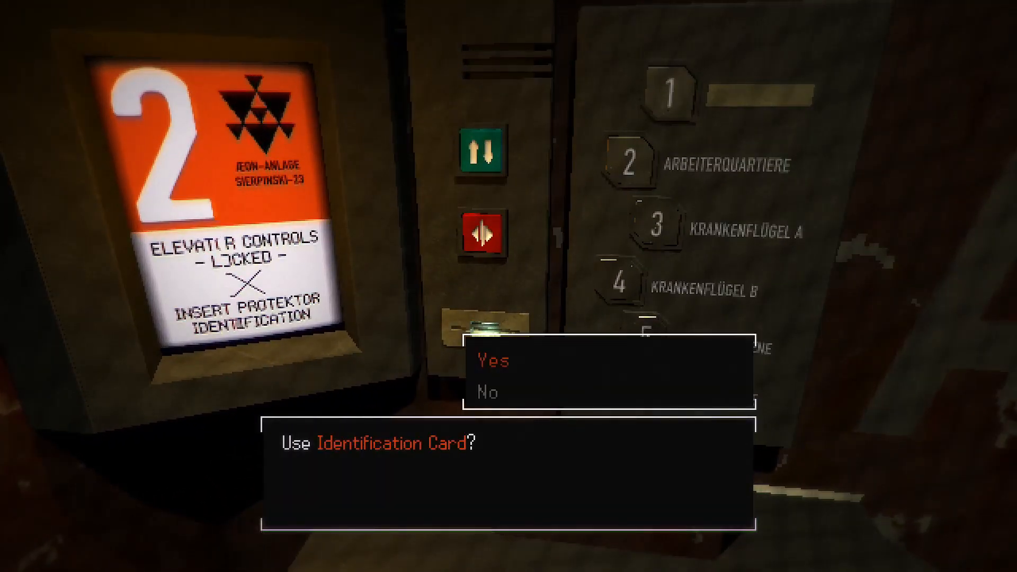
Step: Unlock the elevator with the ID card, select a destination floor and confirm the ride
{"action": "left_click", "coordinate": [495, 360]}
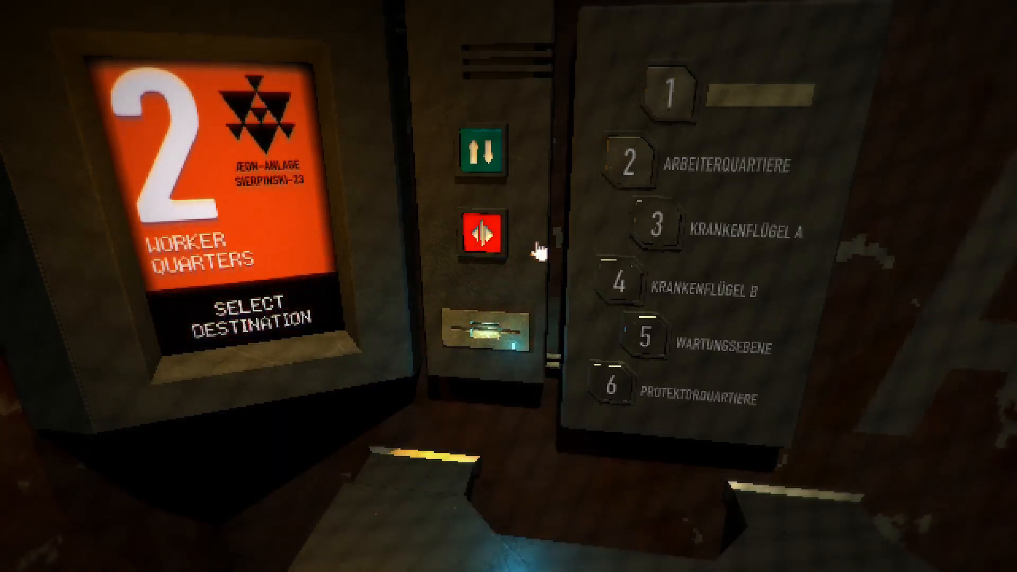
{"action": "left_click", "coordinate": [484, 235]}
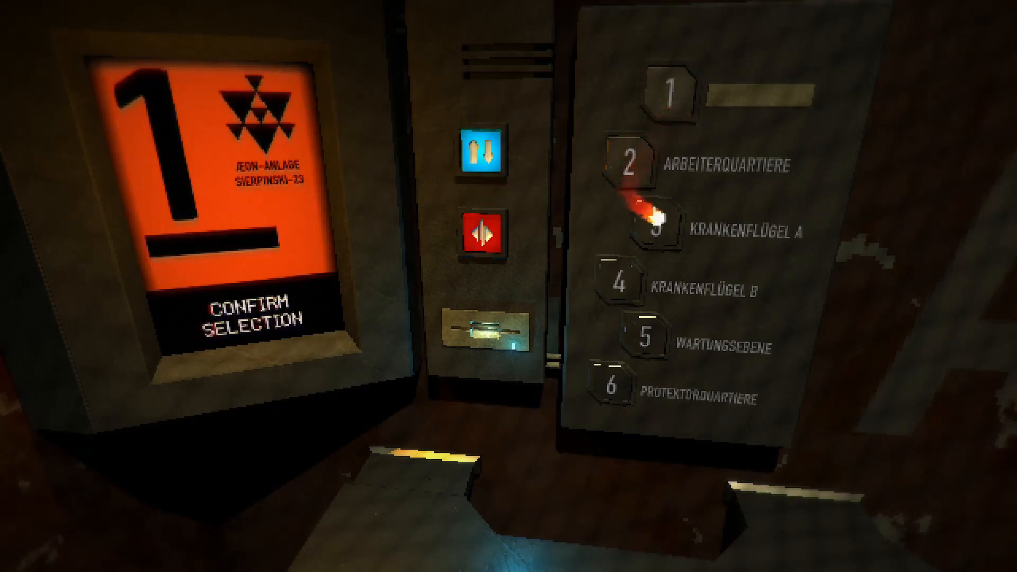
{"action": "left_click", "coordinate": [630, 163]}
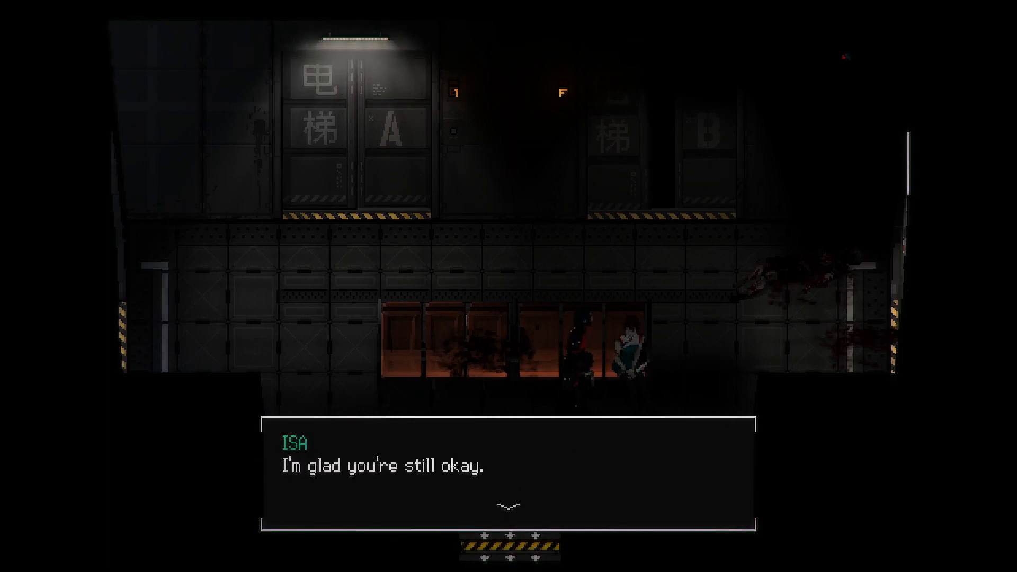
Step: Advance through Isa's lobby conversation about the strange place until it ends
{"action": "left_click", "coordinate": [509, 506]}
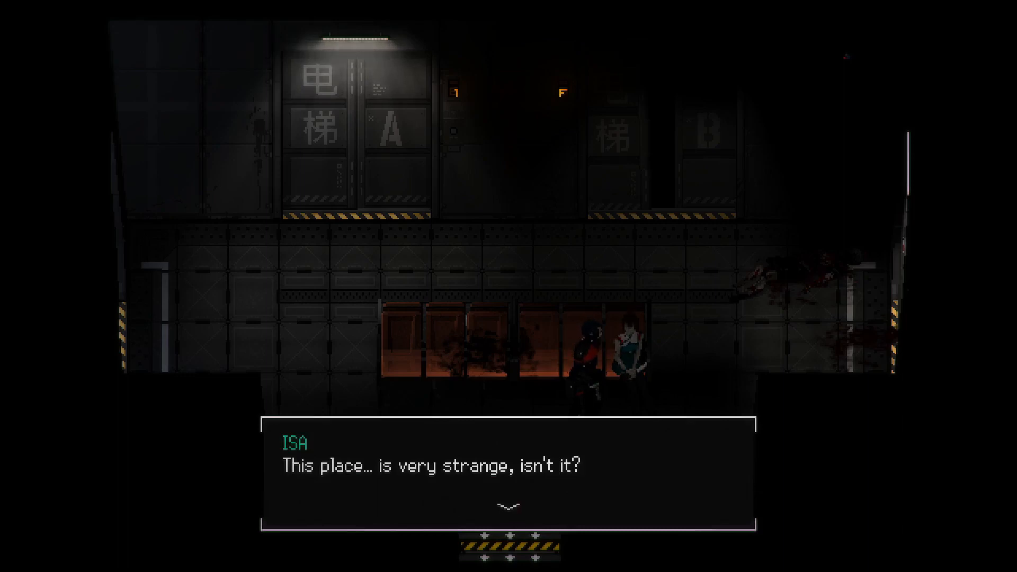
{"action": "left_click", "coordinate": [509, 473]}
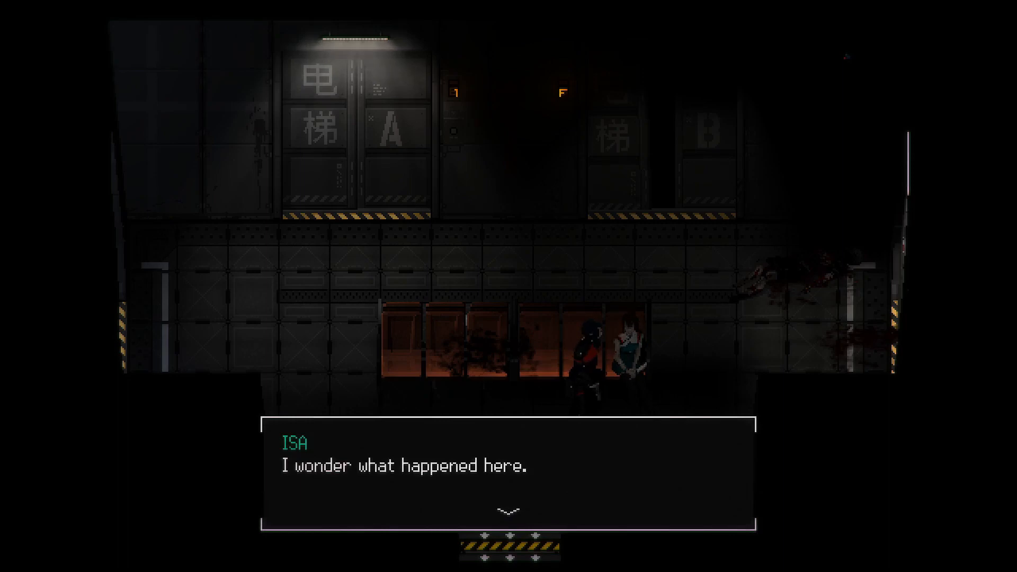
{"action": "left_click", "coordinate": [508, 508]}
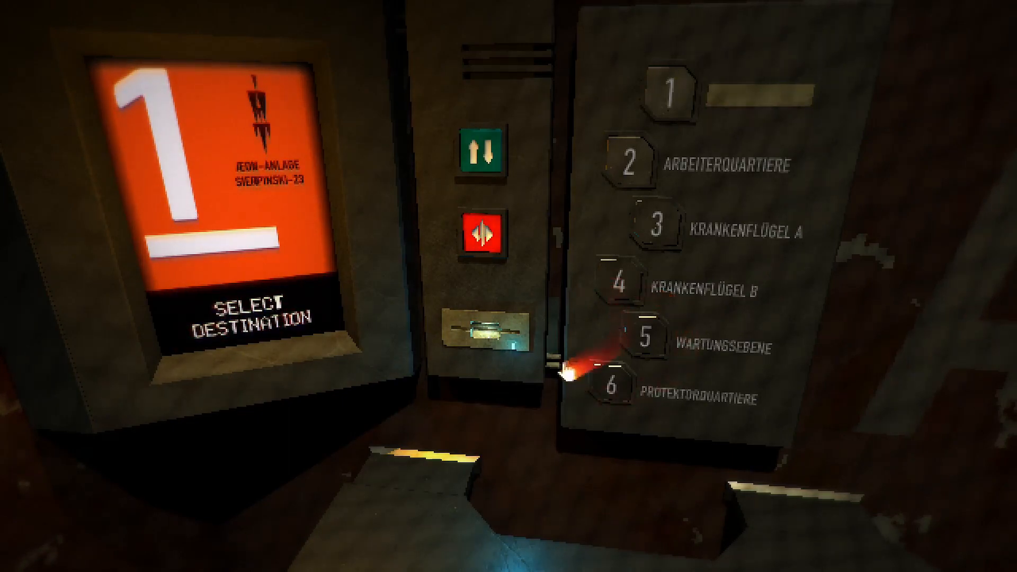
Step: Send the elevator to floor 3, Krankenflügel A medical ward
{"action": "left_click", "coordinate": [613, 386]}
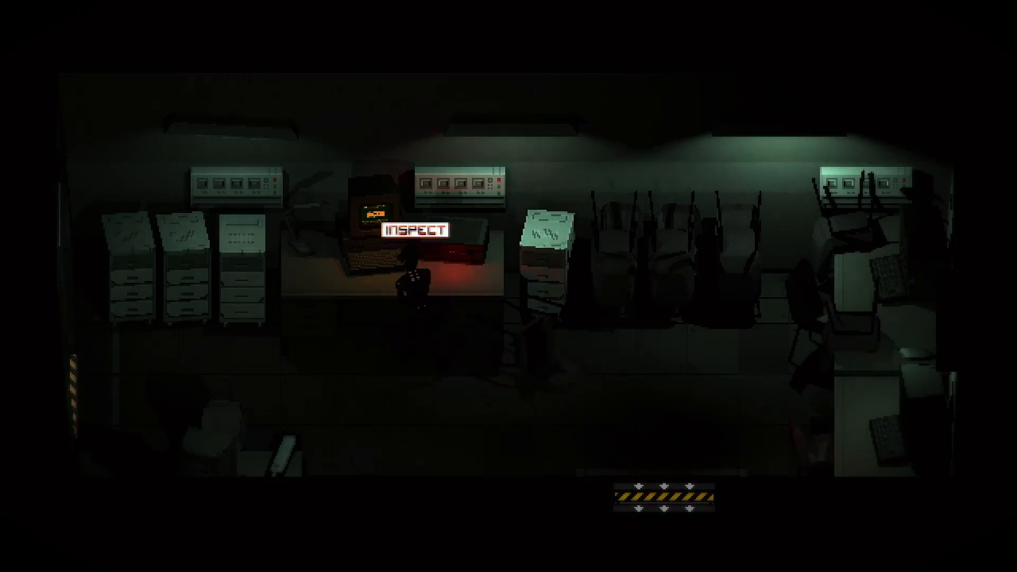
Step: Inspect the computer terminal on the office desk
{"action": "left_click", "coordinate": [414, 230]}
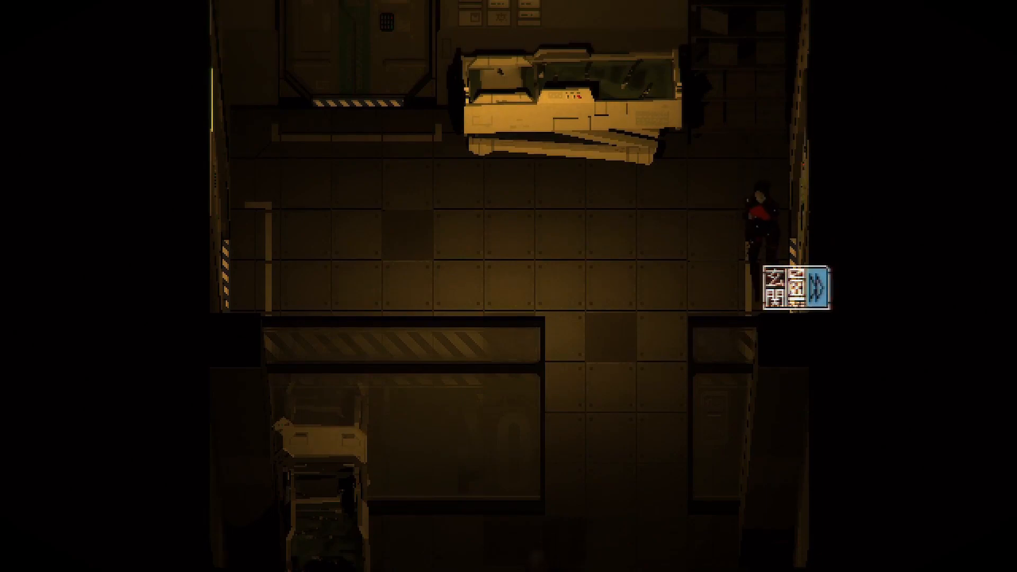
Step: Go through the right-hand door of the corridor
{"action": "key", "text": "tab"}
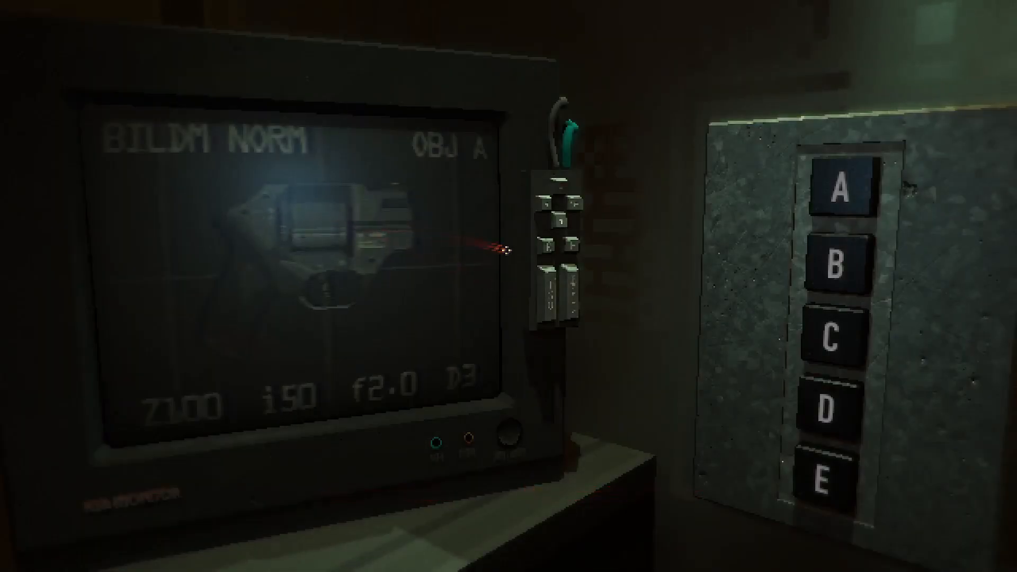
Step: Cycle the monitor through samples B, C, D and back to A, then toggle X-ray mode
{"action": "left_click", "coordinate": [839, 269]}
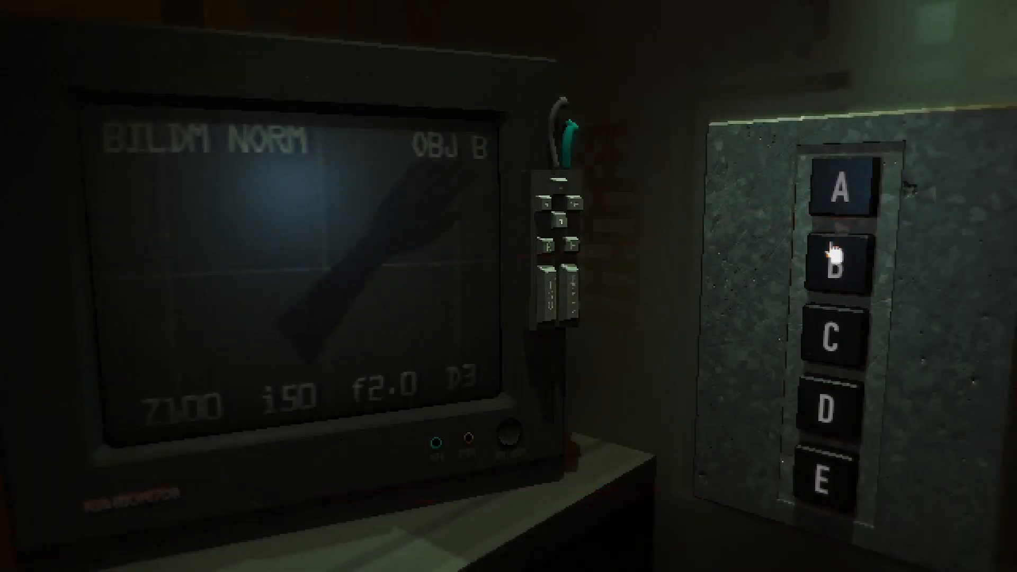
{"action": "left_click", "coordinate": [836, 345]}
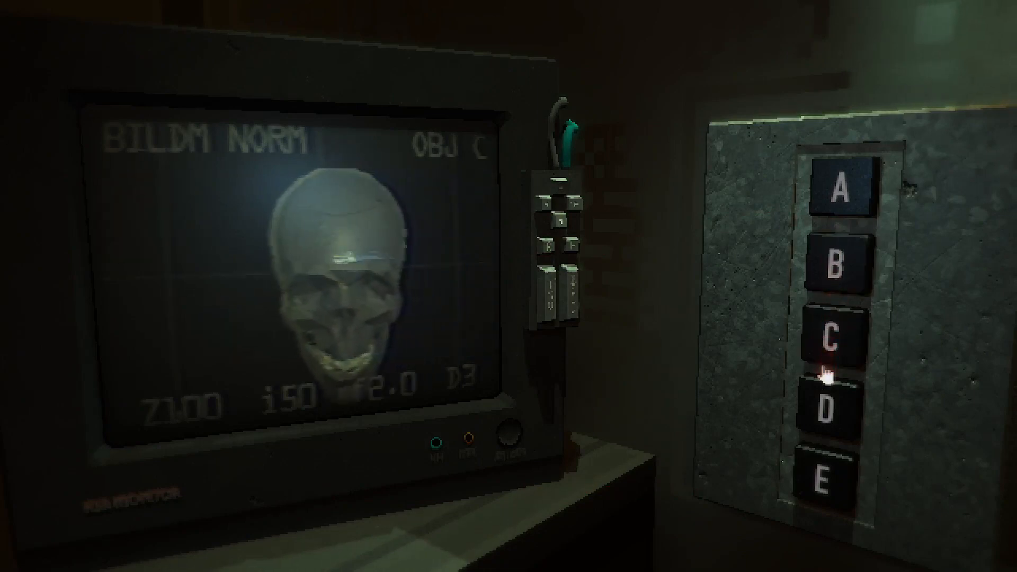
{"action": "left_click", "coordinate": [822, 409]}
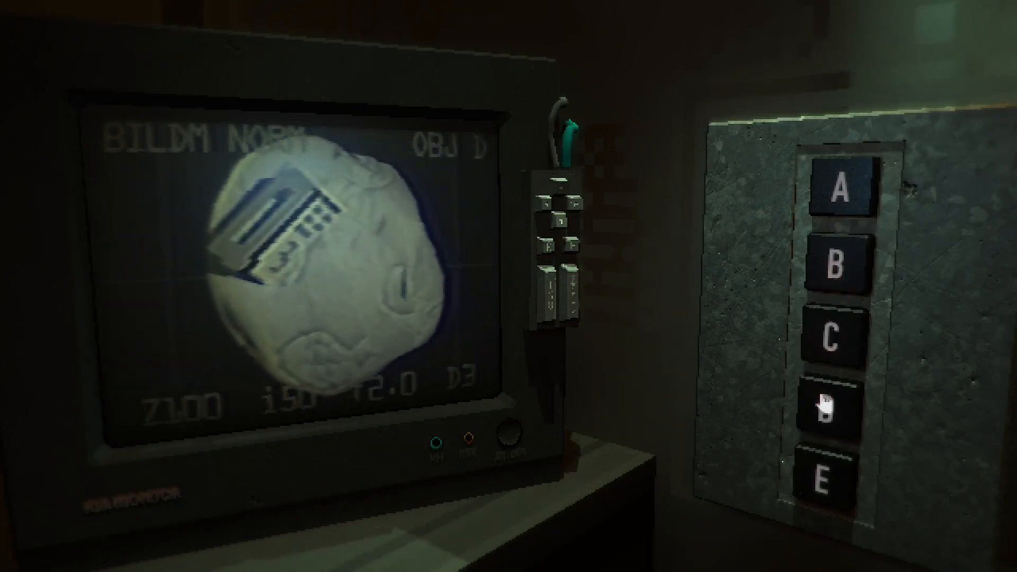
{"action": "left_click", "coordinate": [841, 186]}
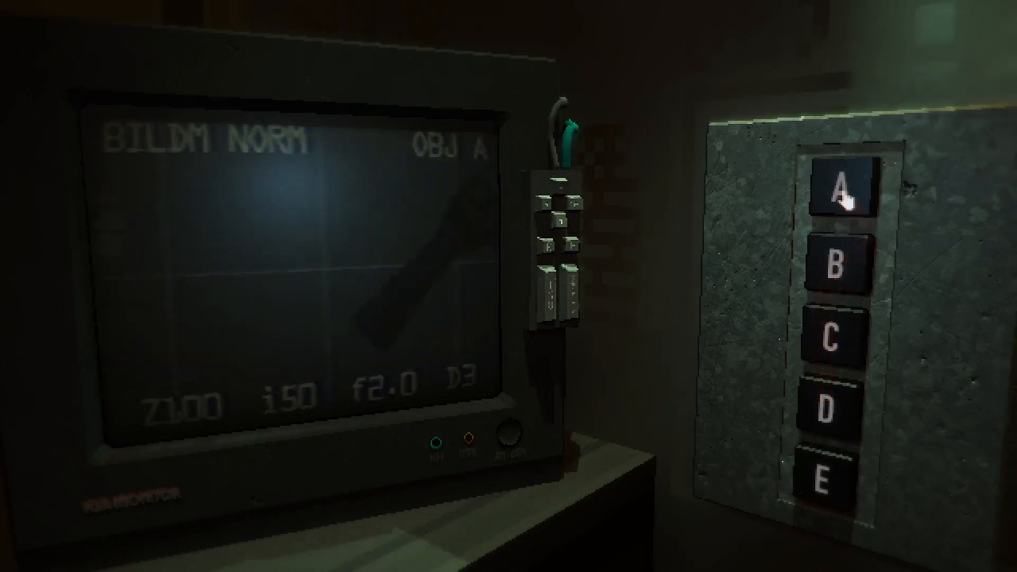
{"action": "left_click", "coordinate": [845, 194]}
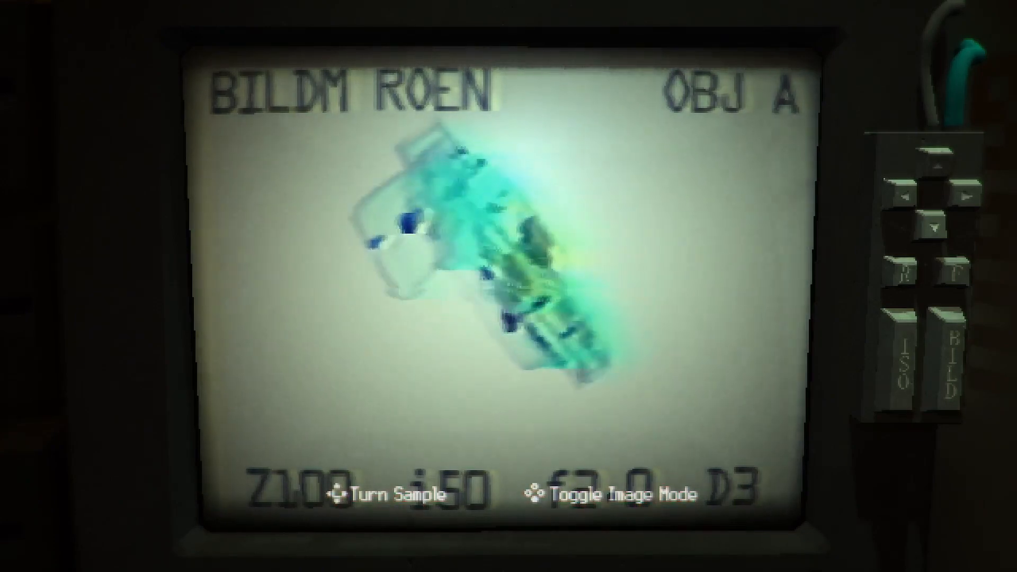
{"action": "left_click", "coordinate": [603, 493]}
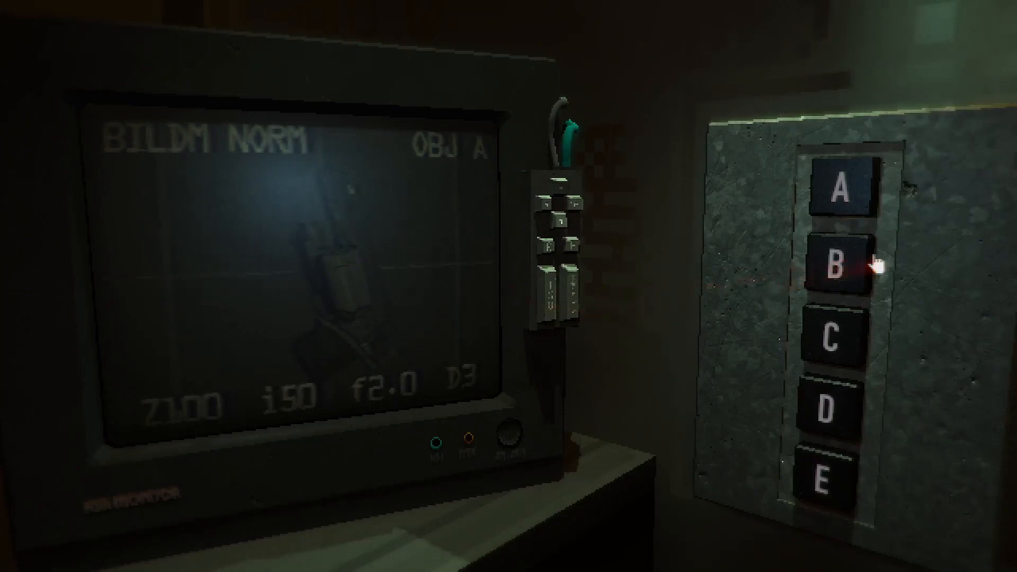
Step: Scan sample B, return to normal image mode, then load sample D revealing a hidden keycard
{"action": "left_click", "coordinate": [837, 268]}
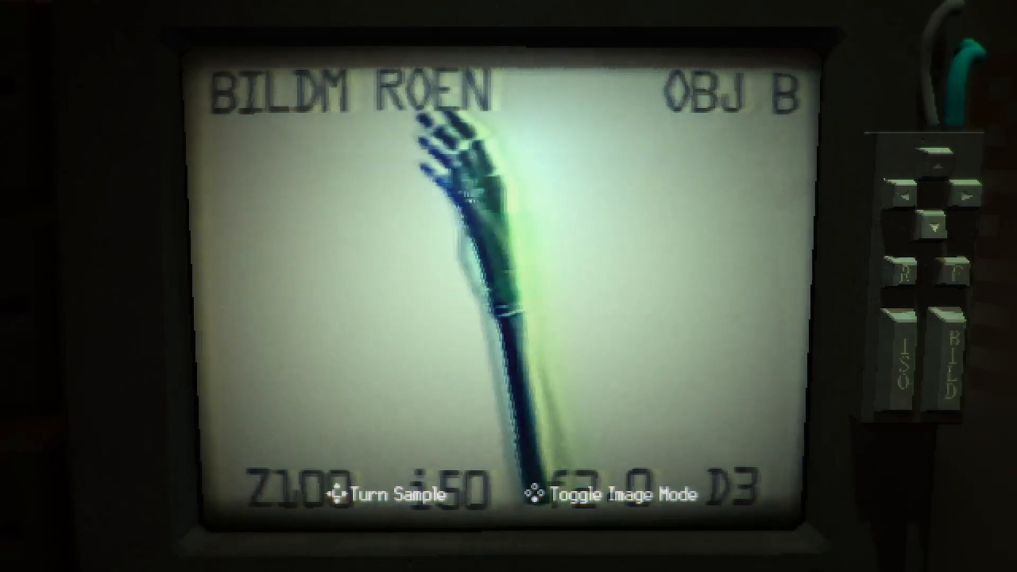
{"action": "left_click", "coordinate": [389, 494]}
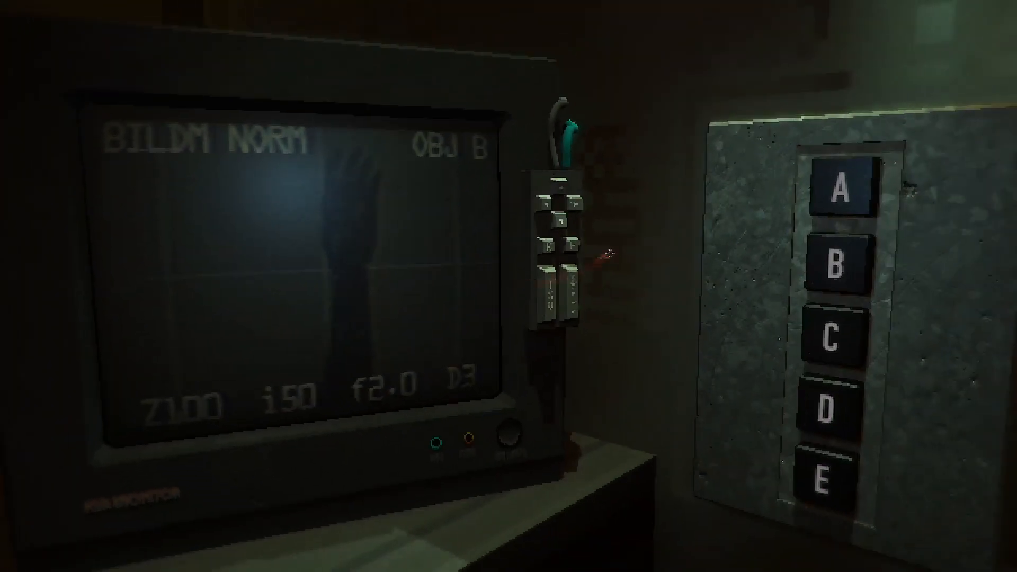
{"action": "left_click", "coordinate": [835, 342]}
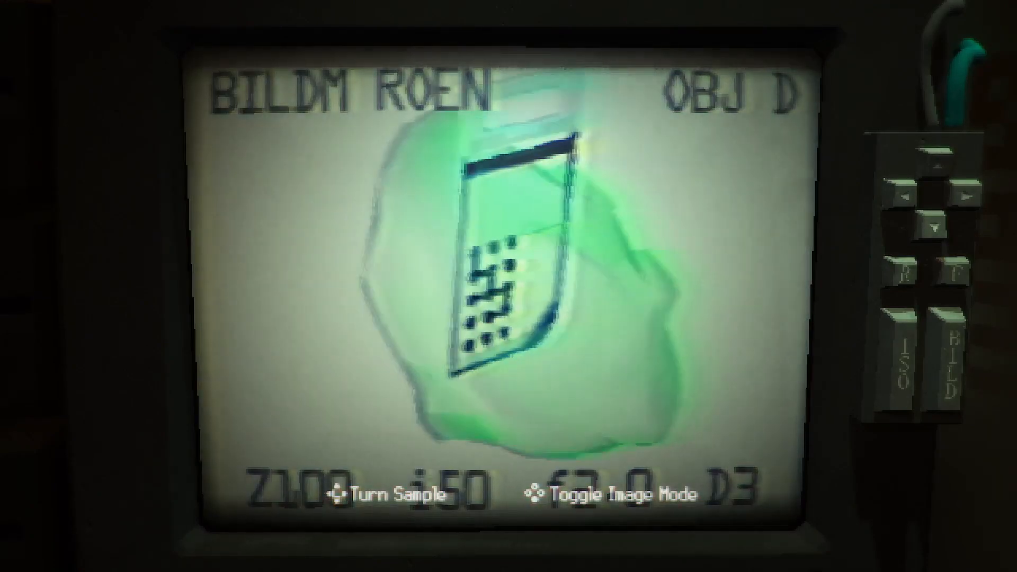
Step: Load sample E into the scanner for X-ray viewing
{"action": "left_click", "coordinate": [606, 494]}
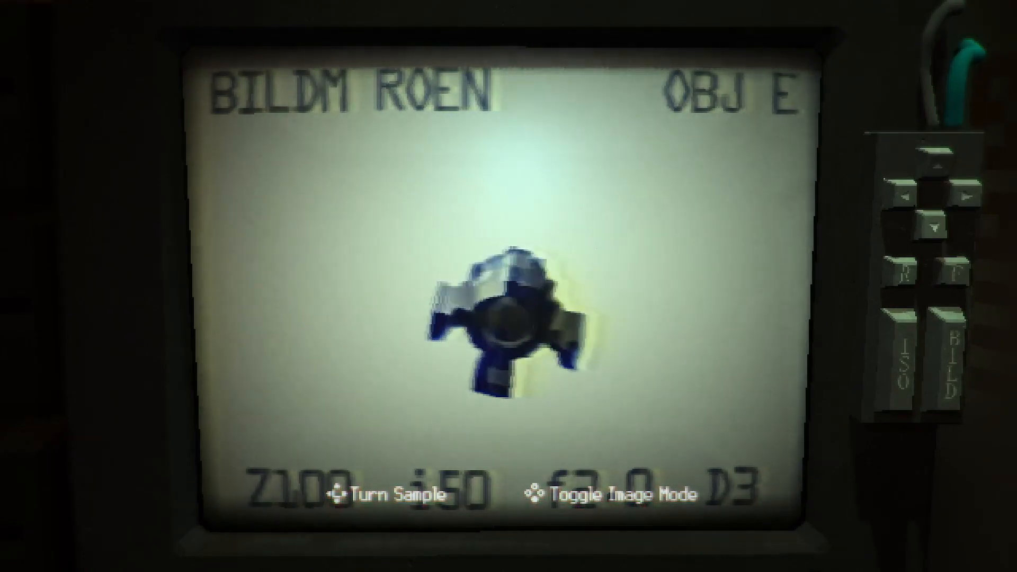
{"action": "left_click", "coordinate": [597, 494]}
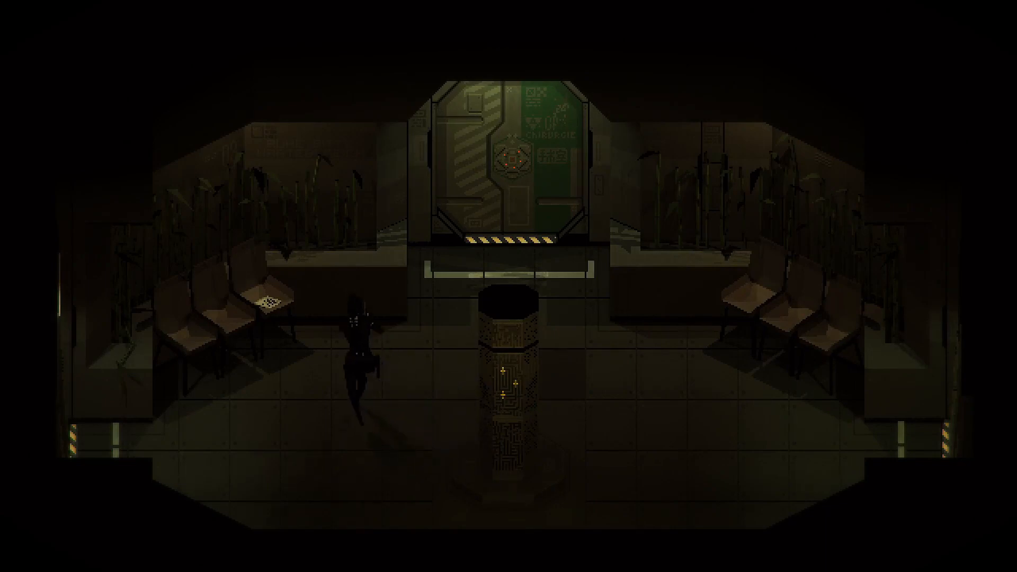
{"action": "key", "text": "m"}
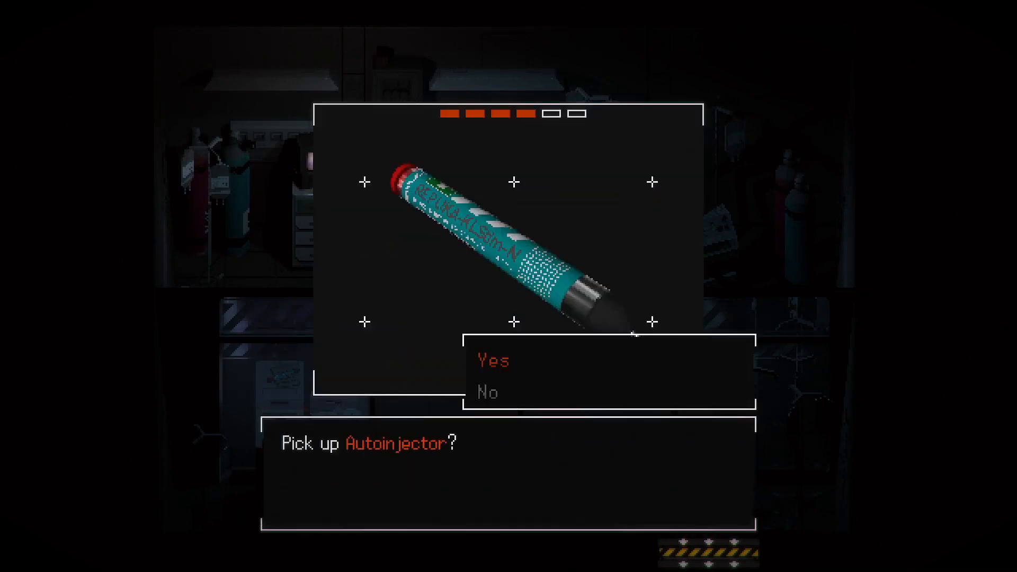
Step: Confirm picking up the Autoinjector from the medical supply shelf
{"action": "left_click", "coordinate": [492, 360]}
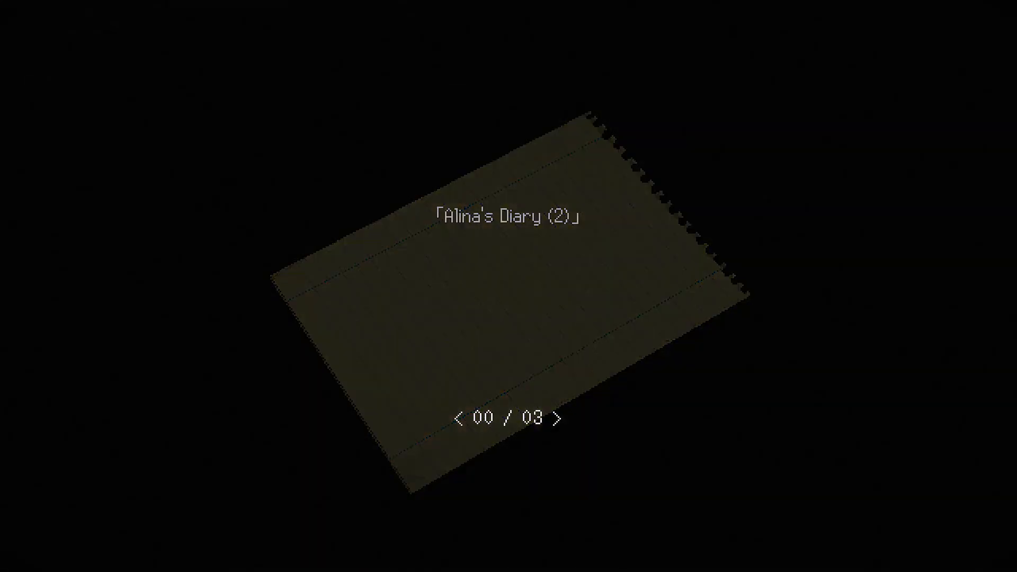
Step: Page through Alina's Diary (2) about the Protektors confining the writer after the mine accident
{"action": "left_click", "coordinate": [559, 418]}
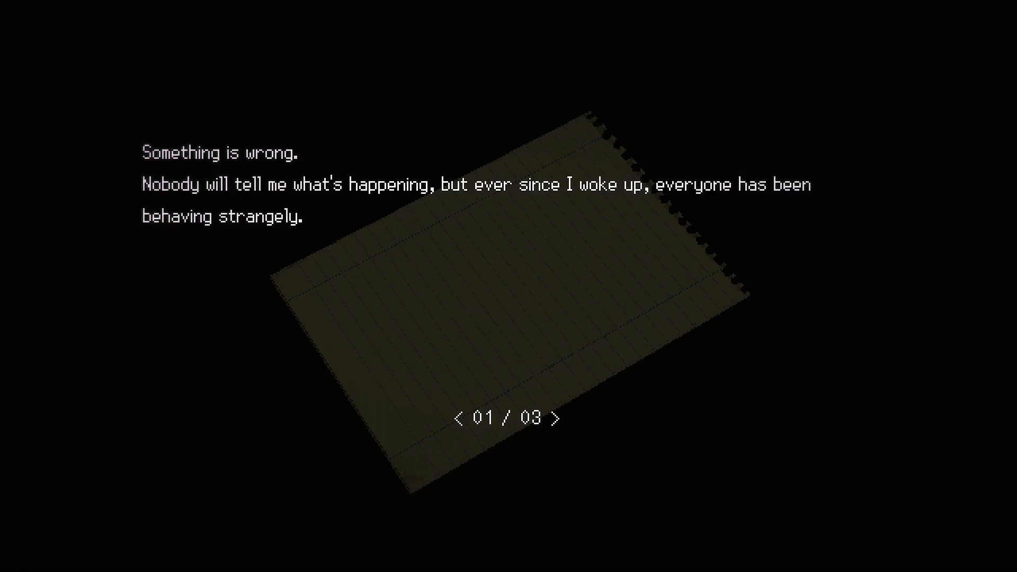
{"action": "left_click", "coordinate": [560, 418]}
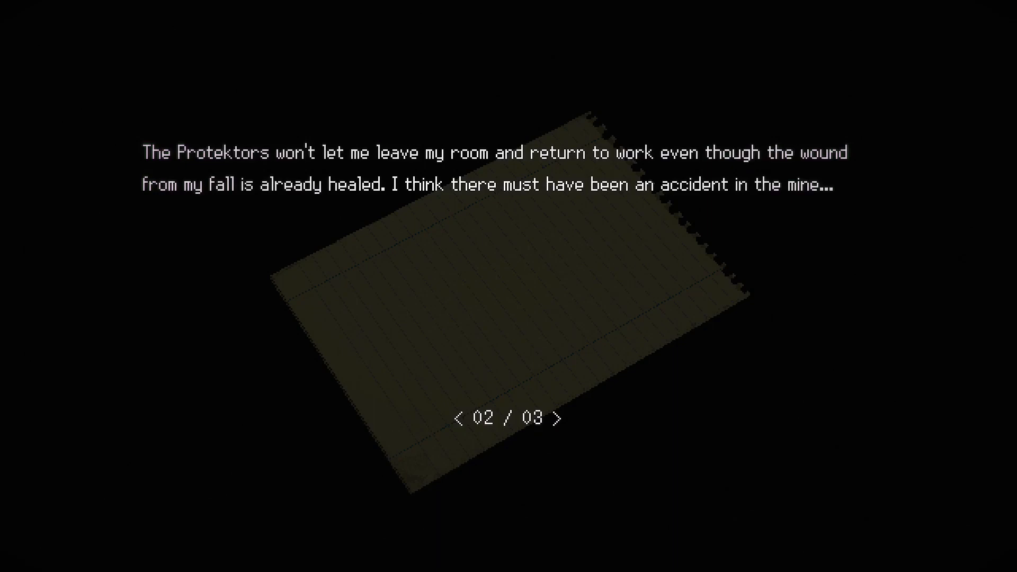
{"action": "left_click", "coordinate": [562, 418]}
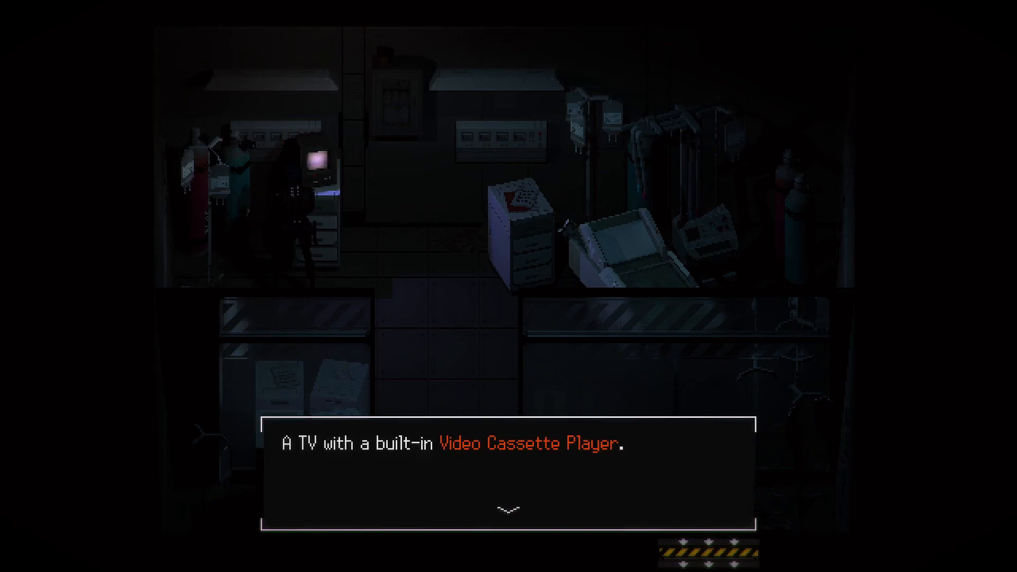
Step: Dismiss the description of the TV with the built-in video cassette player
{"action": "left_click", "coordinate": [507, 509]}
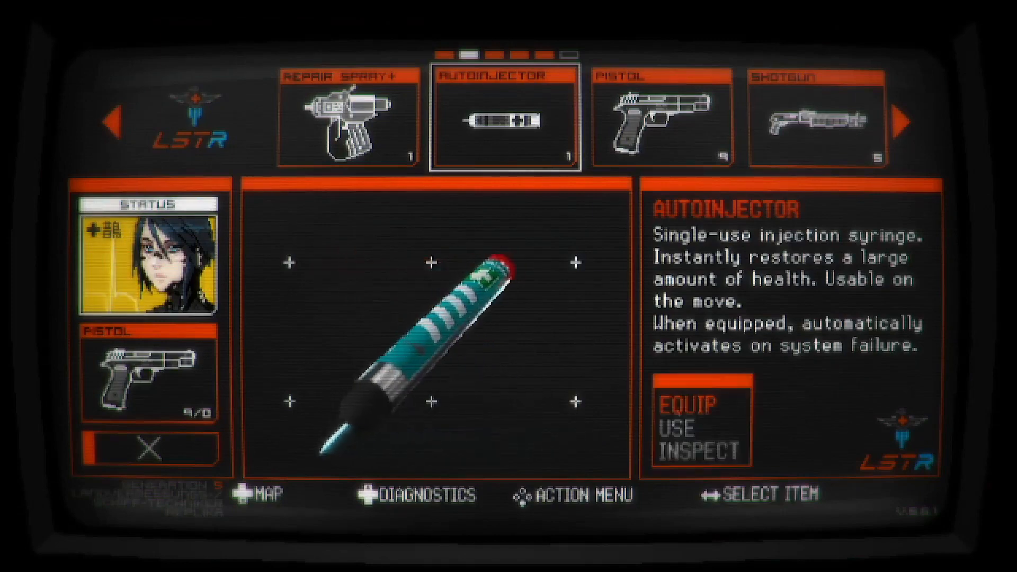
Step: Equip the Shotgun in place of the pistol and return to the ward
{"action": "left_click", "coordinate": [685, 404]}
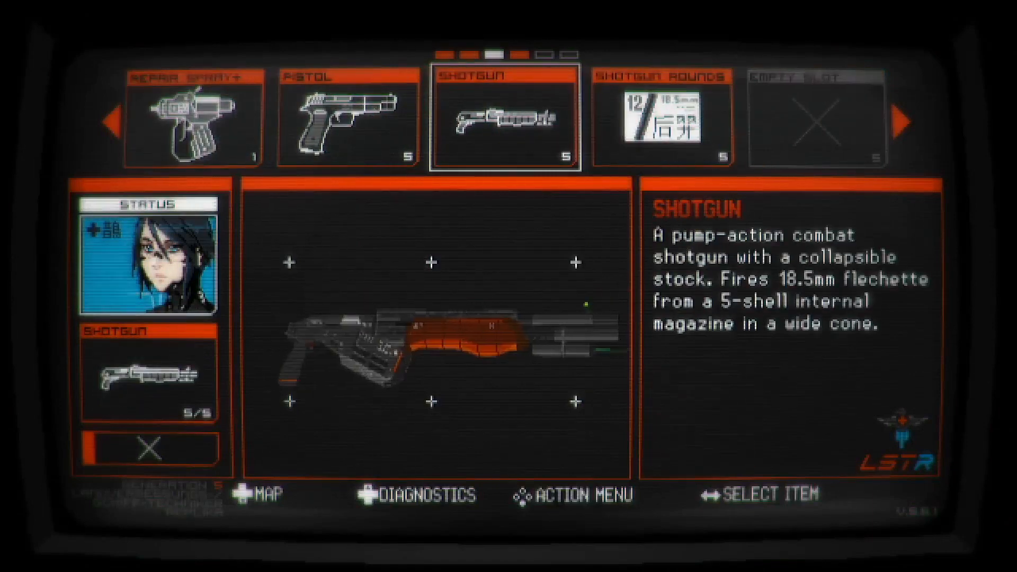
{"action": "key", "text": "escape"}
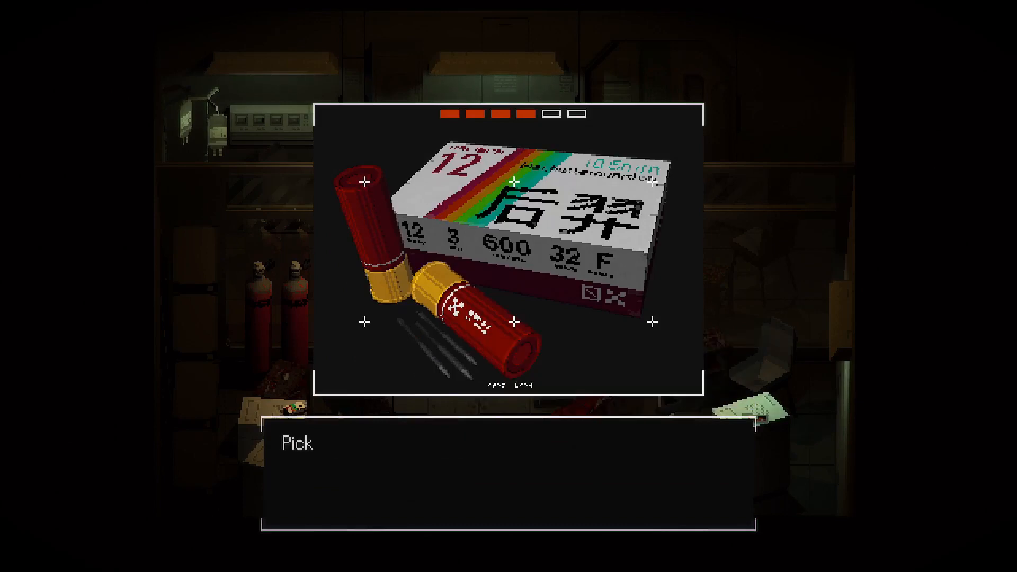
Step: Pick up the two Shotgun Rounds from the 12-gauge shell box
{"action": "left_click", "coordinate": [297, 444]}
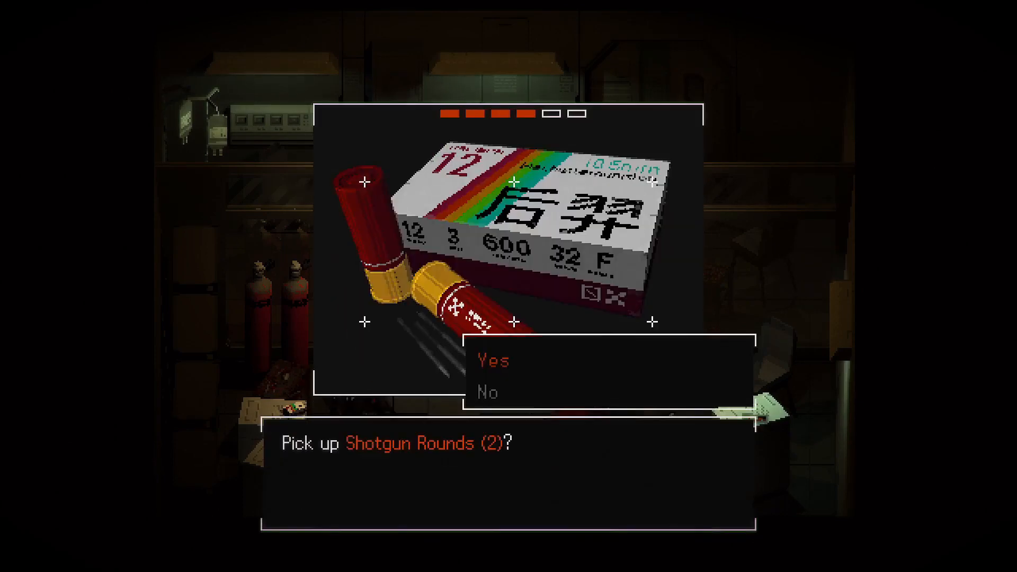
{"action": "left_click", "coordinate": [493, 361]}
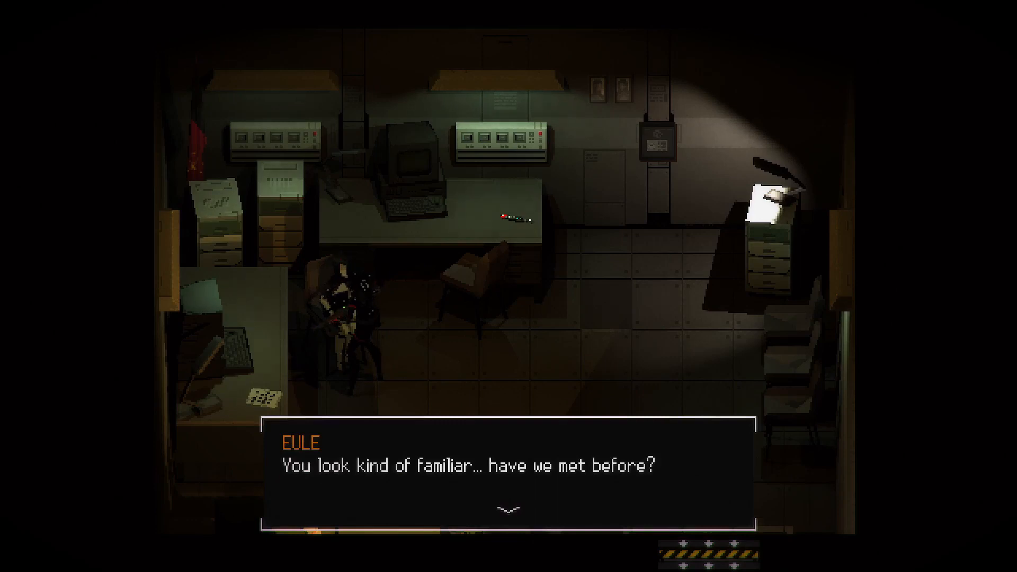
Step: Hear out Eule's lines about the illness starting with Commander Falke
{"action": "left_click", "coordinate": [507, 508]}
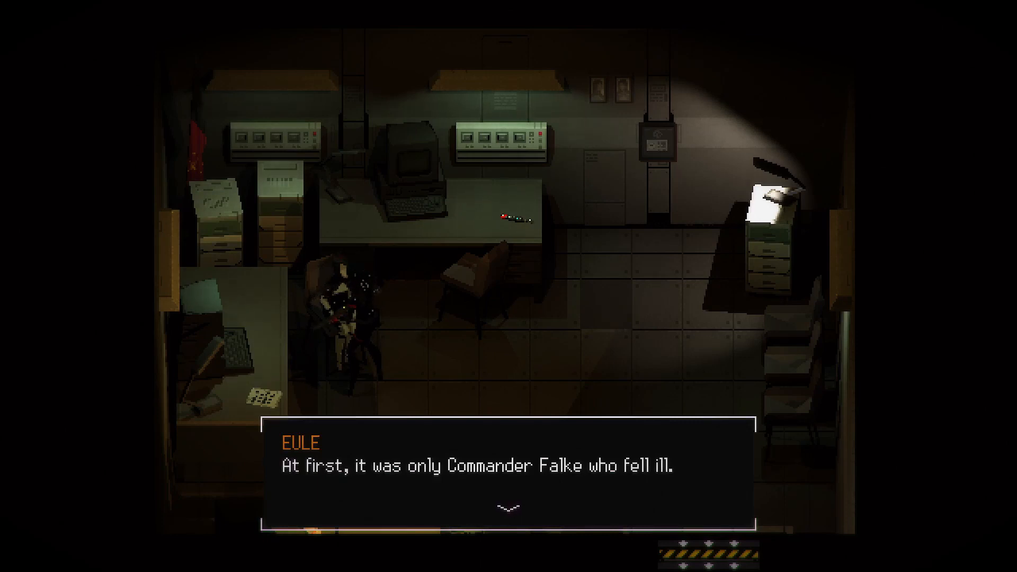
{"action": "left_click", "coordinate": [508, 508]}
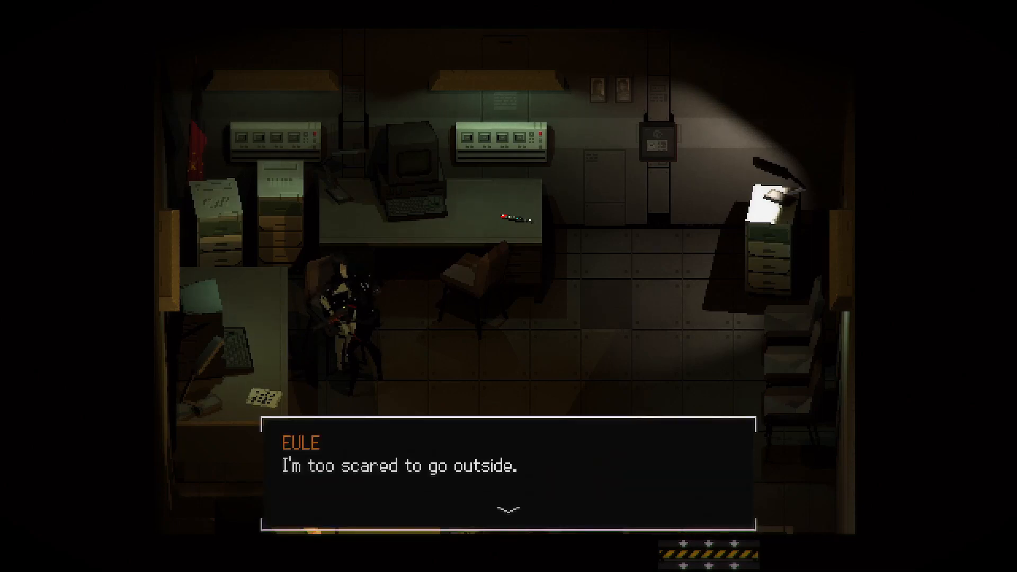
{"action": "left_click", "coordinate": [508, 508]}
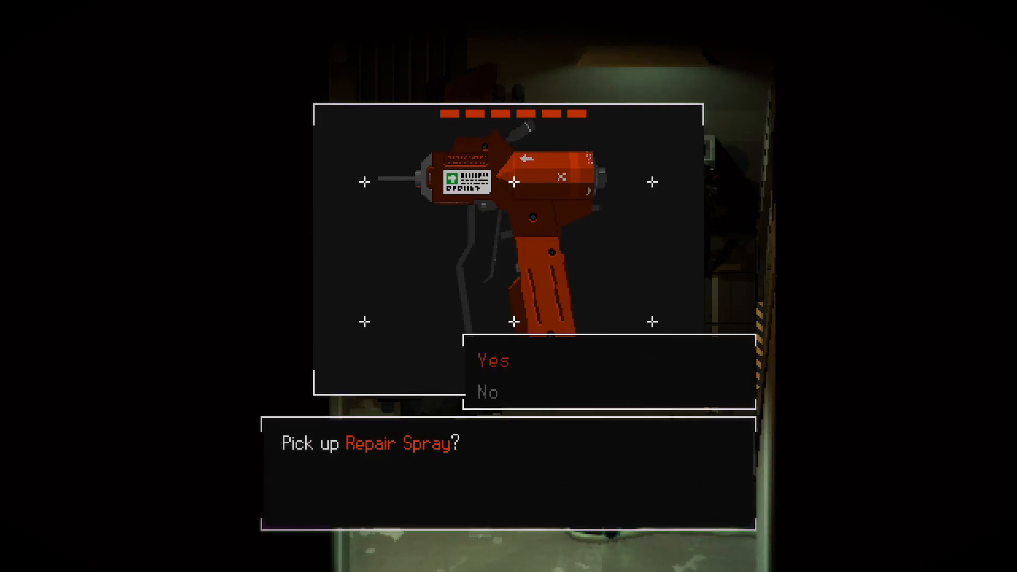
Step: Take the Repair Spray and continue through the washroom
{"action": "left_click", "coordinate": [493, 360]}
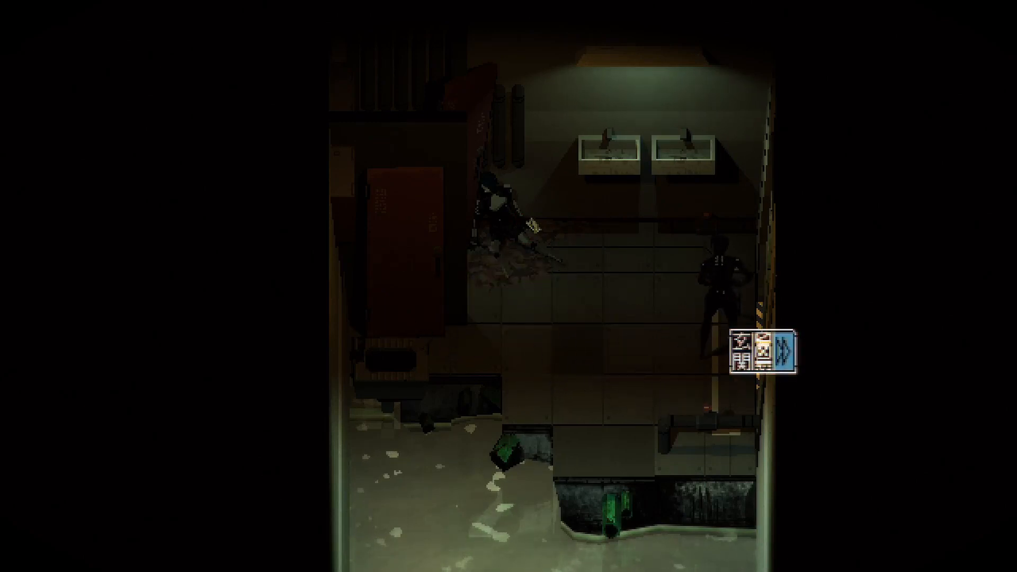
{"action": "key", "text": "tab"}
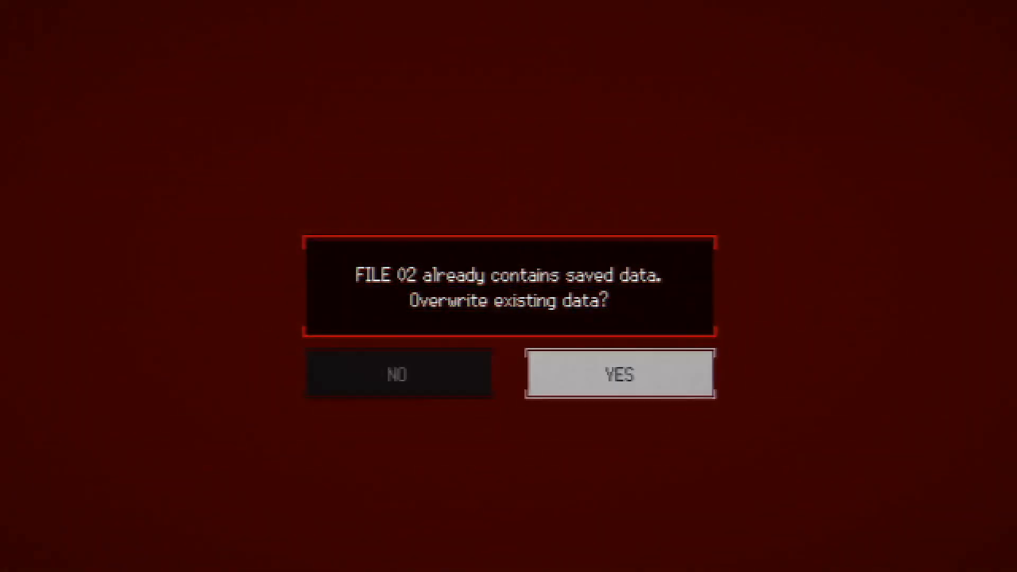
Step: Overwrite FILE 02 with the current progress
{"action": "left_click", "coordinate": [619, 373]}
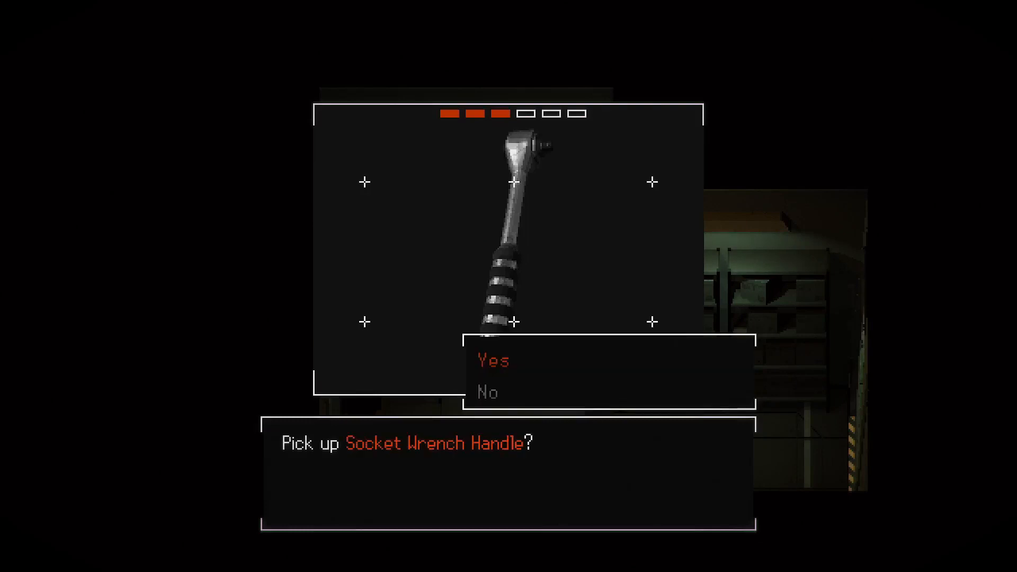
Step: Take the Socket Wrench Handle
{"action": "left_click", "coordinate": [492, 361]}
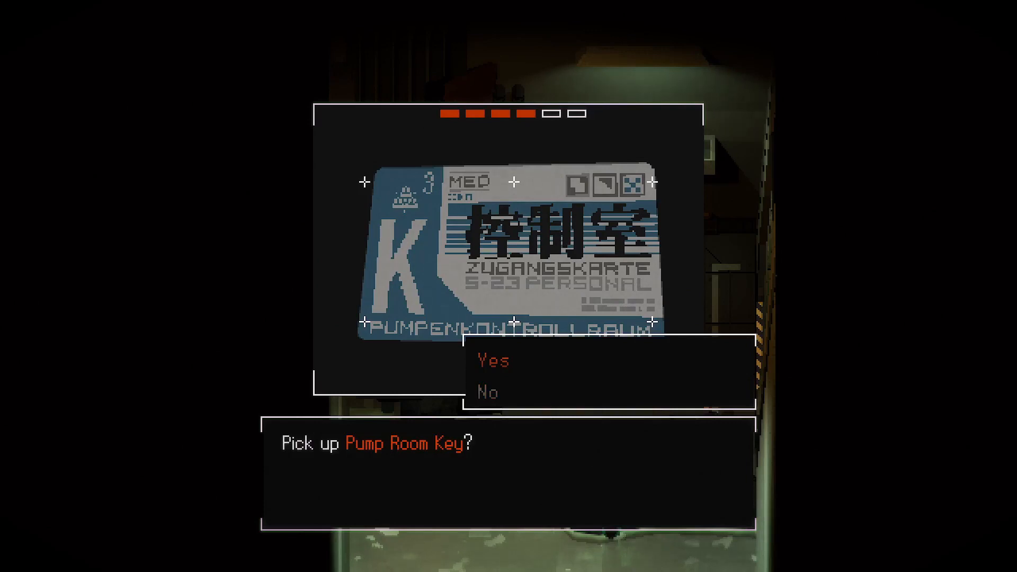
Step: Take the Pump Room Key
{"action": "left_click", "coordinate": [492, 362]}
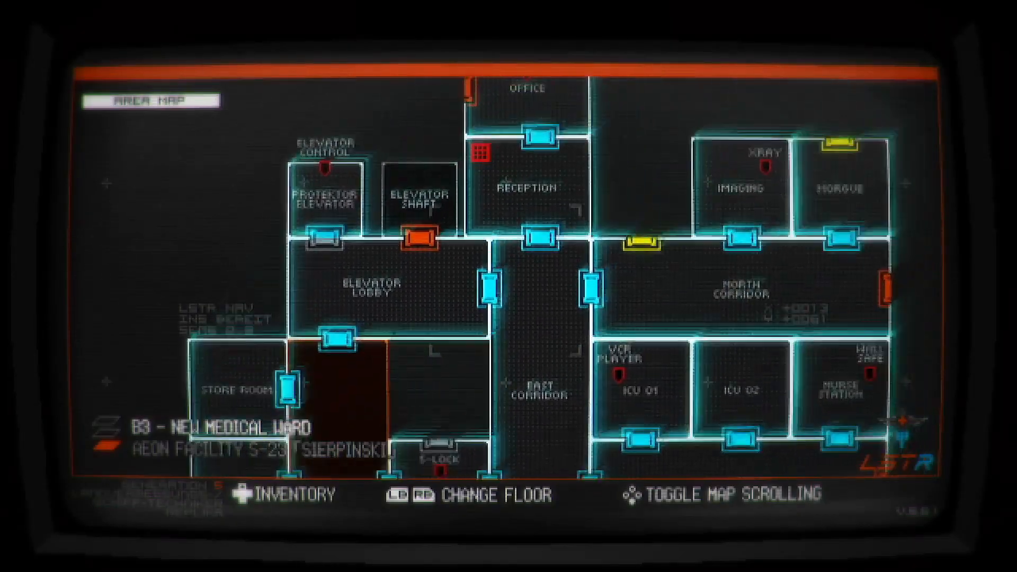
{"action": "key", "text": "escape"}
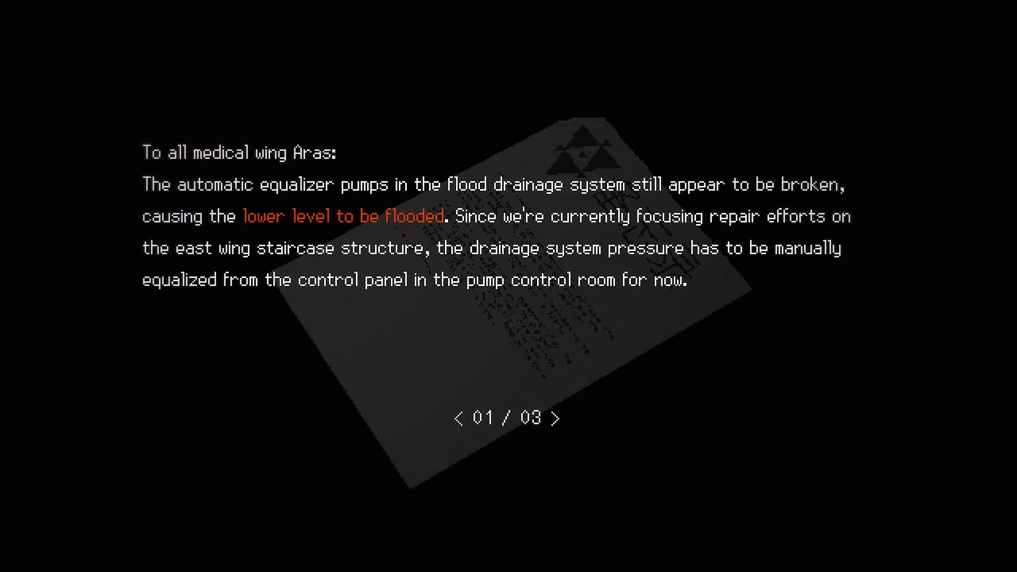
Step: Turn the page of the memo about the broken flood drainage pumps
{"action": "left_click", "coordinate": [560, 417]}
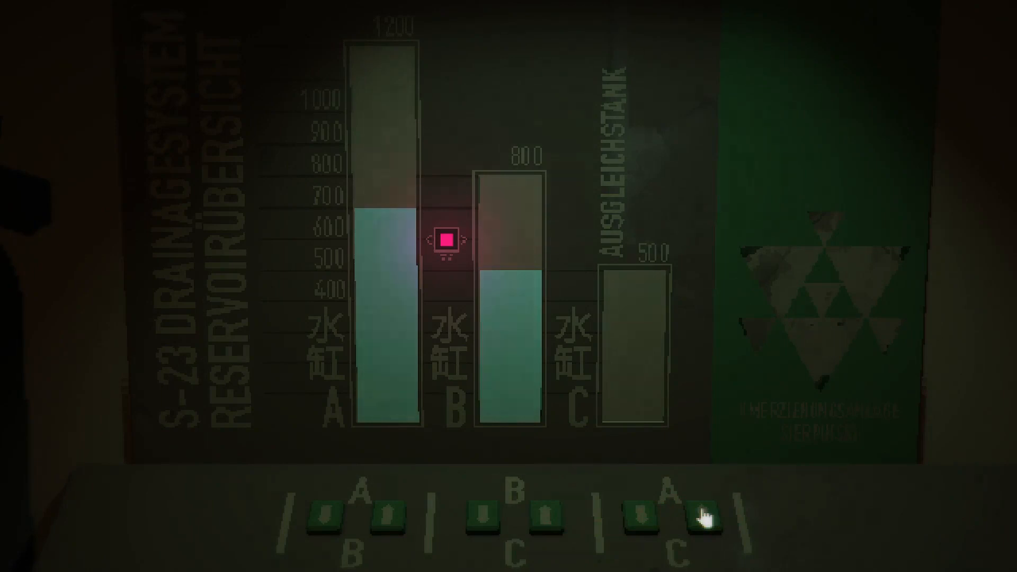
Step: Pump water so the Ausgleichstank is full, A partly filled and B nearly empty
{"action": "left_click", "coordinate": [648, 520]}
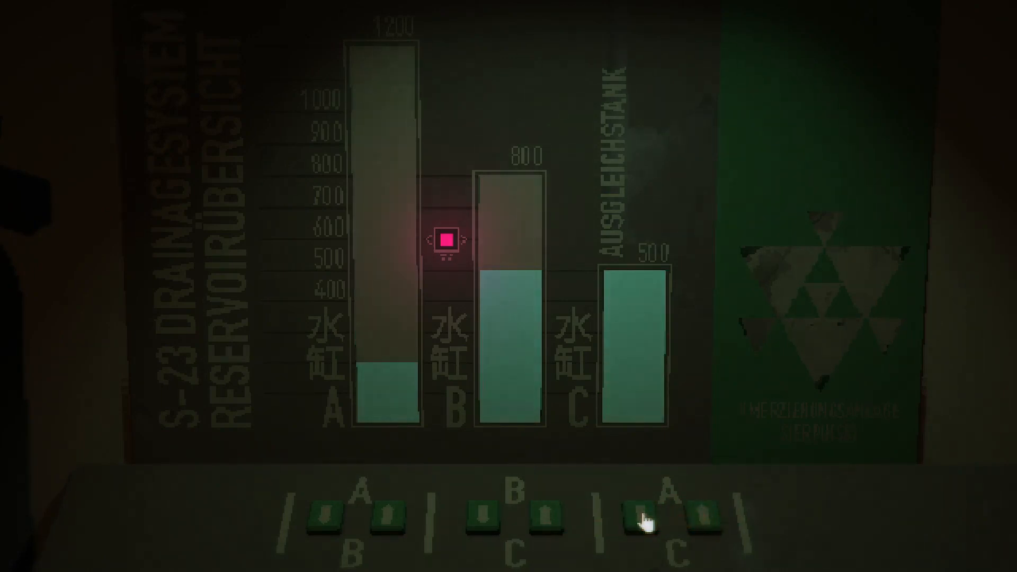
{"action": "left_click", "coordinate": [702, 516]}
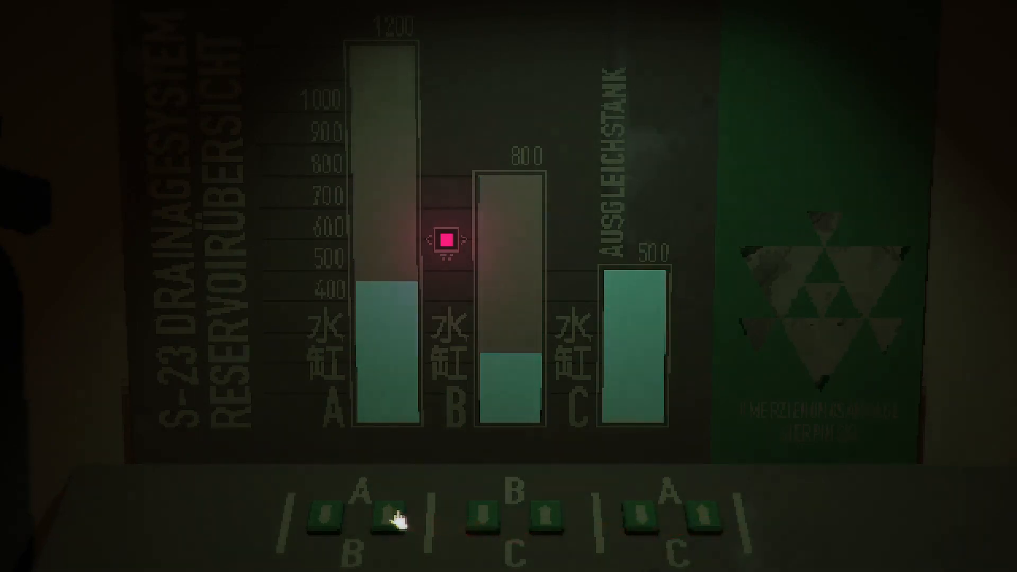
{"action": "left_click", "coordinate": [380, 516]}
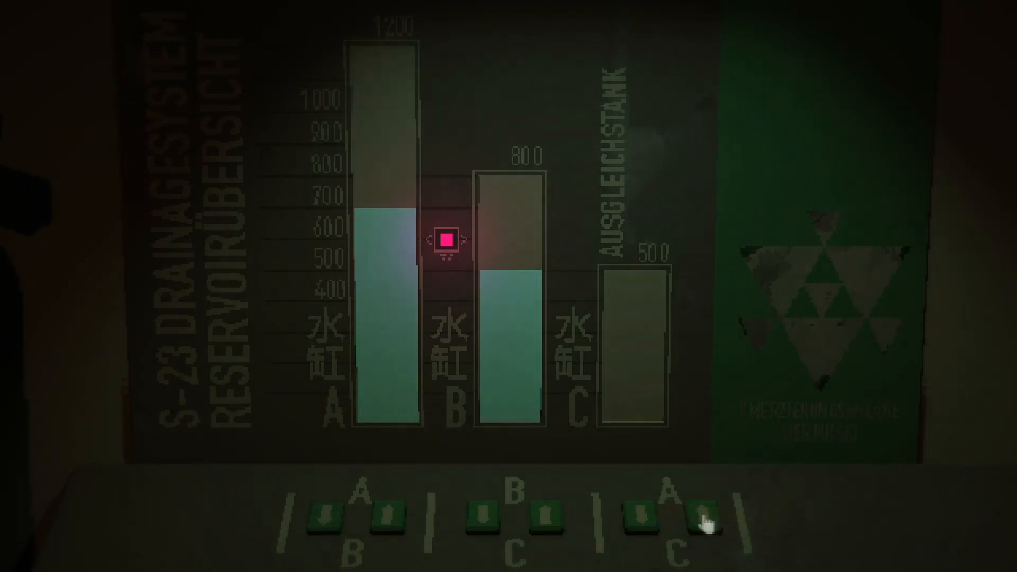
{"action": "left_click", "coordinate": [635, 513]}
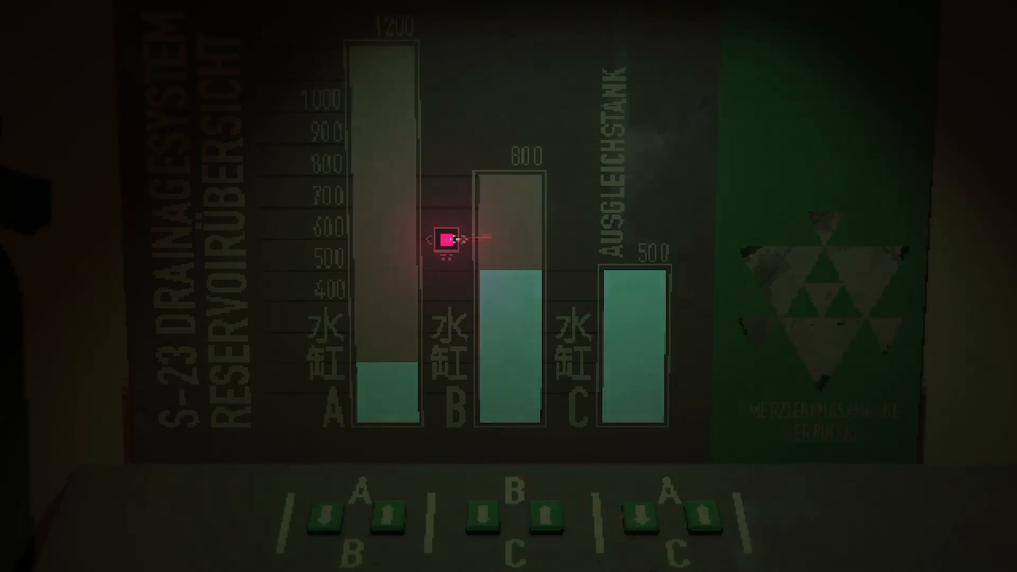
{"action": "left_click", "coordinate": [383, 516]}
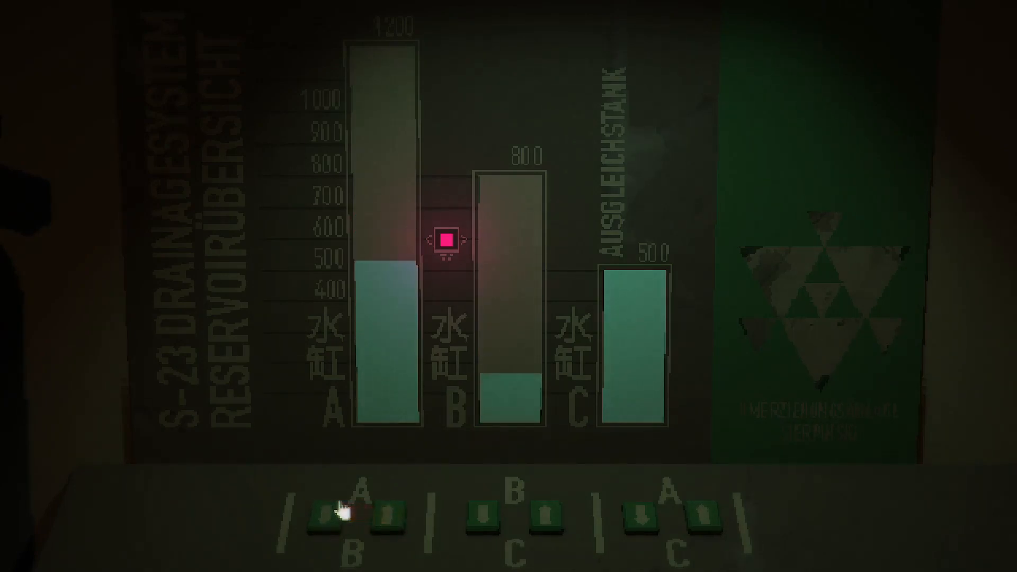
Step: Transfer water A-to-B and B-to-Ausgleichstank, leaving A nearly empty and B mostly filled
{"action": "left_click", "coordinate": [336, 510]}
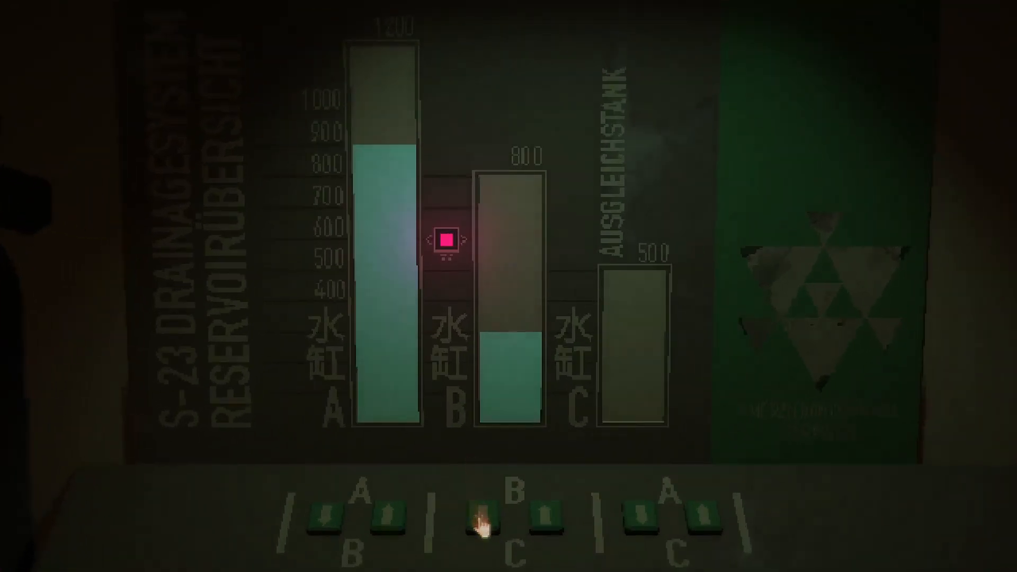
{"action": "left_click", "coordinate": [485, 516]}
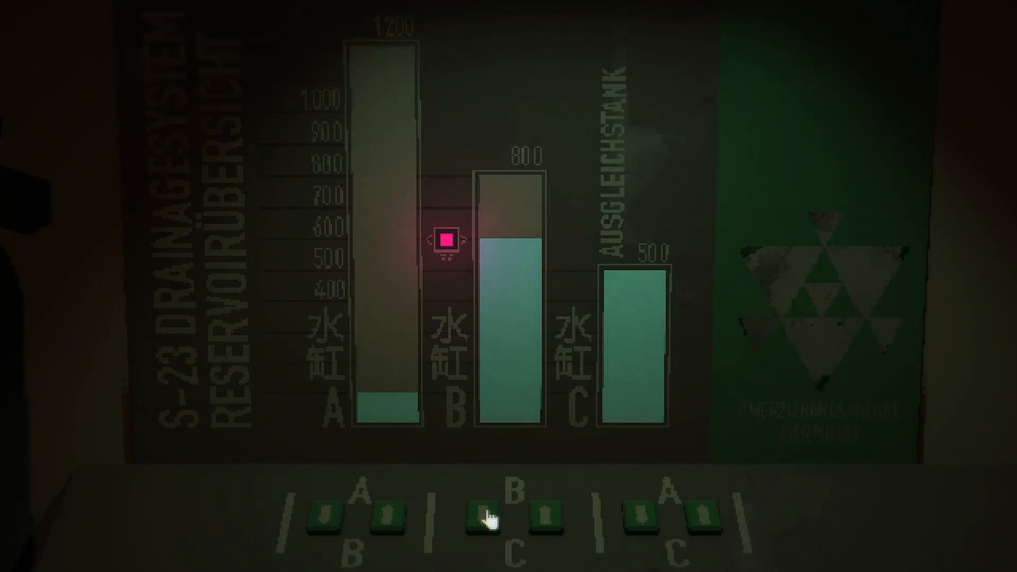
{"action": "mouse_move", "coordinate": [613, 519]}
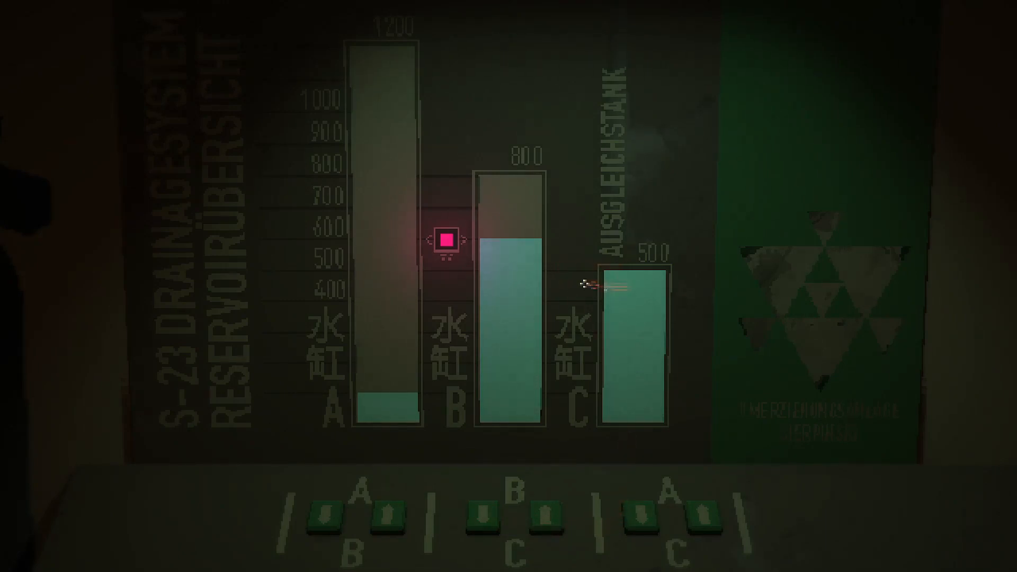
{"action": "mouse_move", "coordinate": [660, 449]}
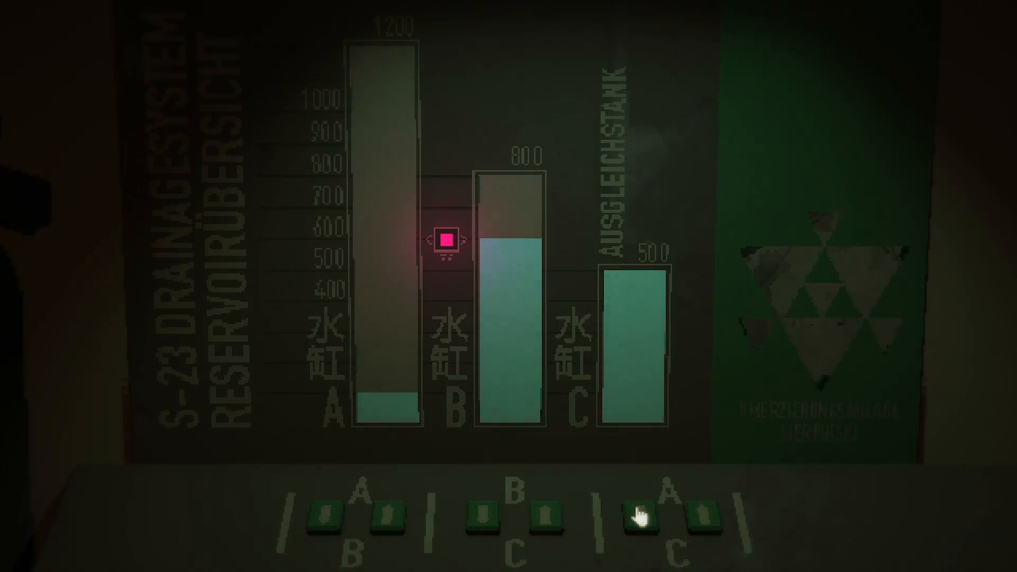
{"action": "mouse_move", "coordinate": [701, 526]}
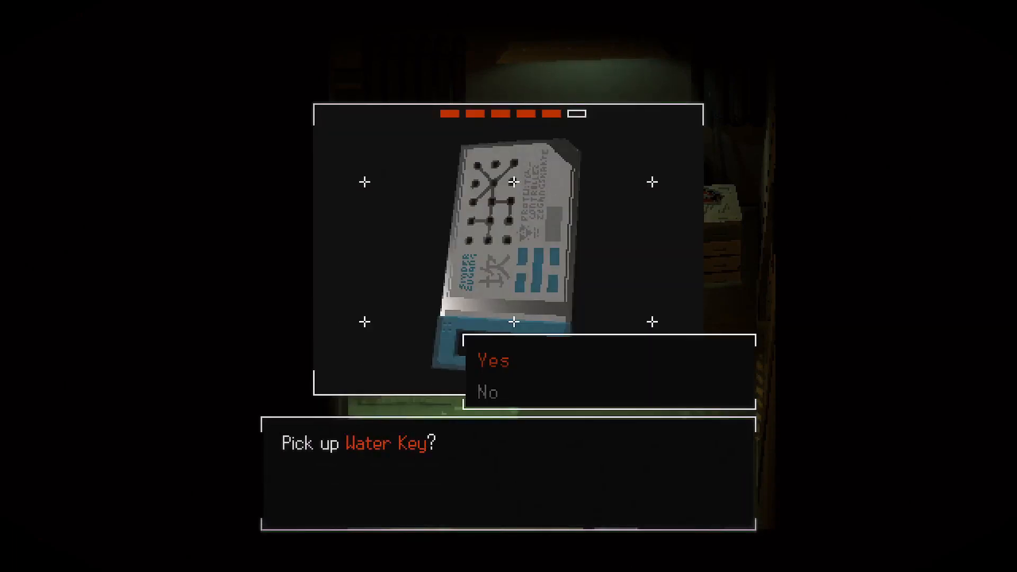
Step: Confirm picking up the Water Key and bring up the B3 New Medical Ward area
{"action": "key", "text": "Down"}
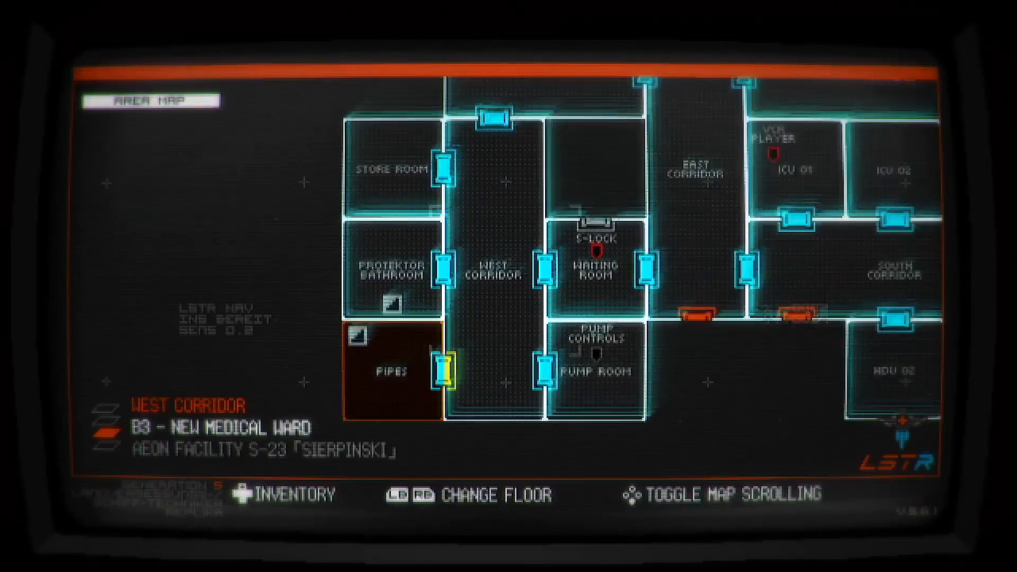
{"action": "scroll", "scroll_direction": "down", "scroll_amount": 3}
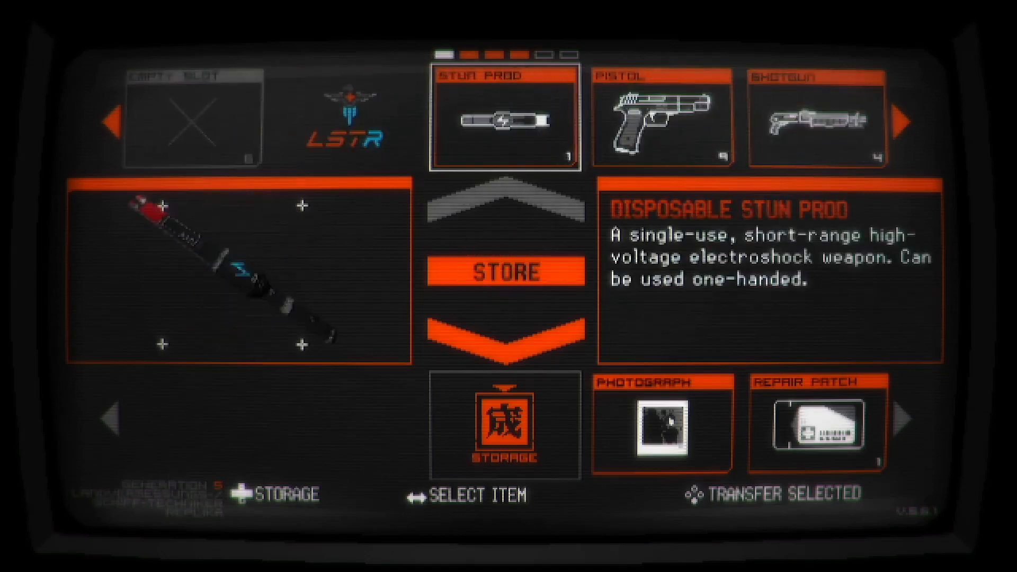
Step: Select the Disposable Stun Prod in the storage inventory row to put away
{"action": "scroll", "scroll_direction": "right", "scroll_amount": 3}
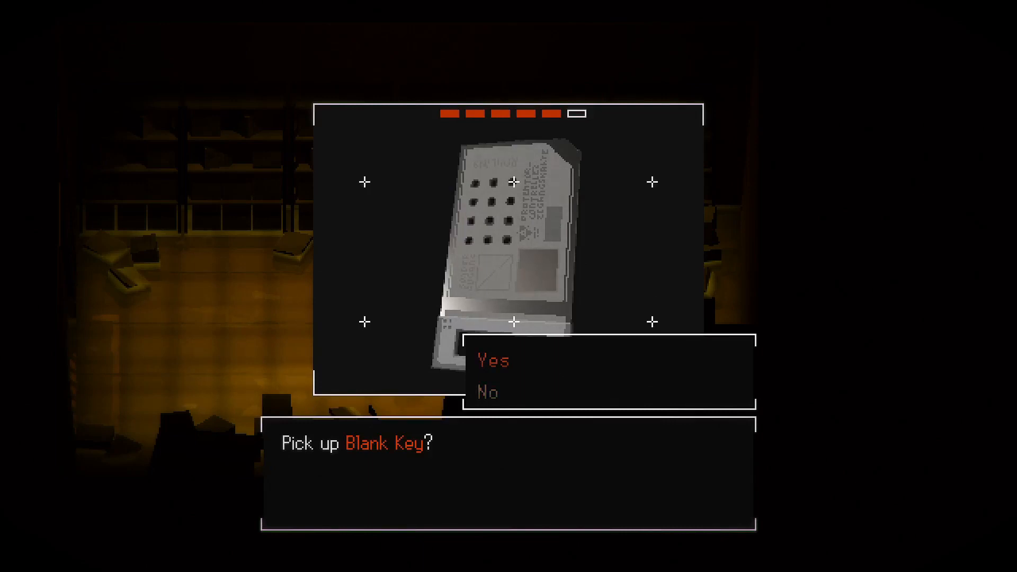
Step: Take the Blank Key from the dim storeroom
{"action": "left_click", "coordinate": [491, 360]}
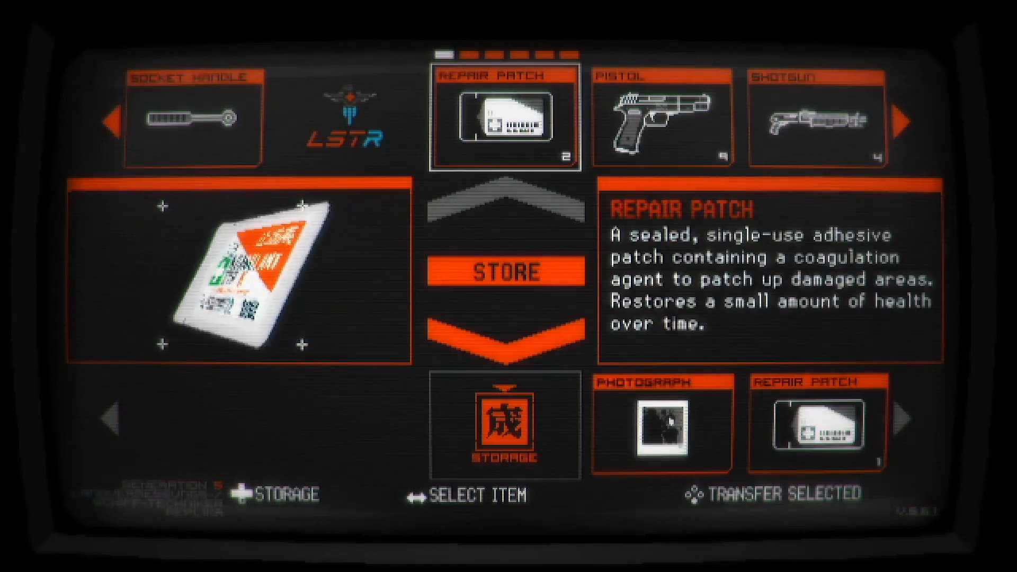
Step: Browse the storage inventory to the Shotgun and back before leaving storage
{"action": "scroll", "scroll_direction": "right", "scroll_amount": 3}
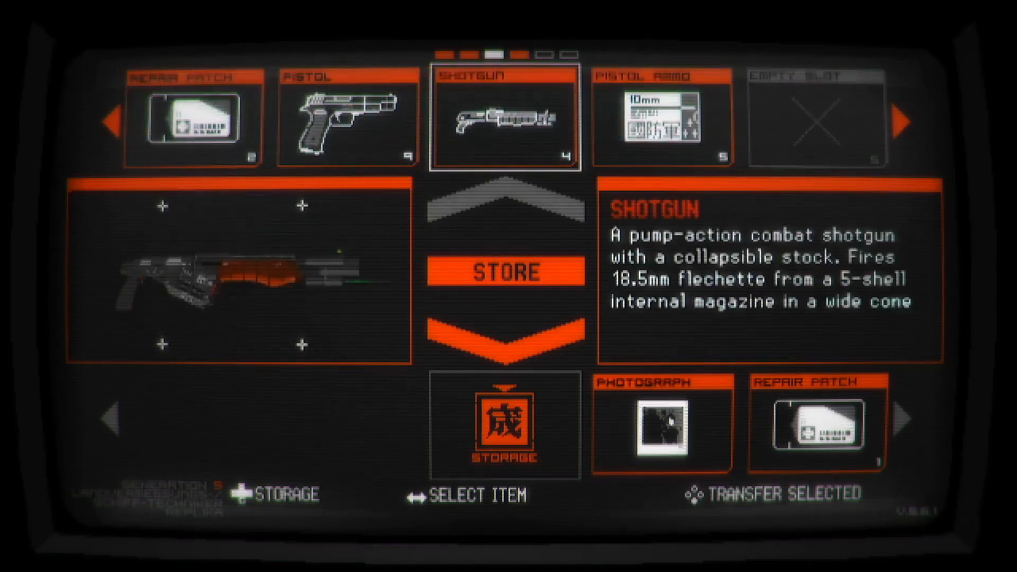
{"action": "scroll", "scroll_direction": "left", "scroll_amount": 3}
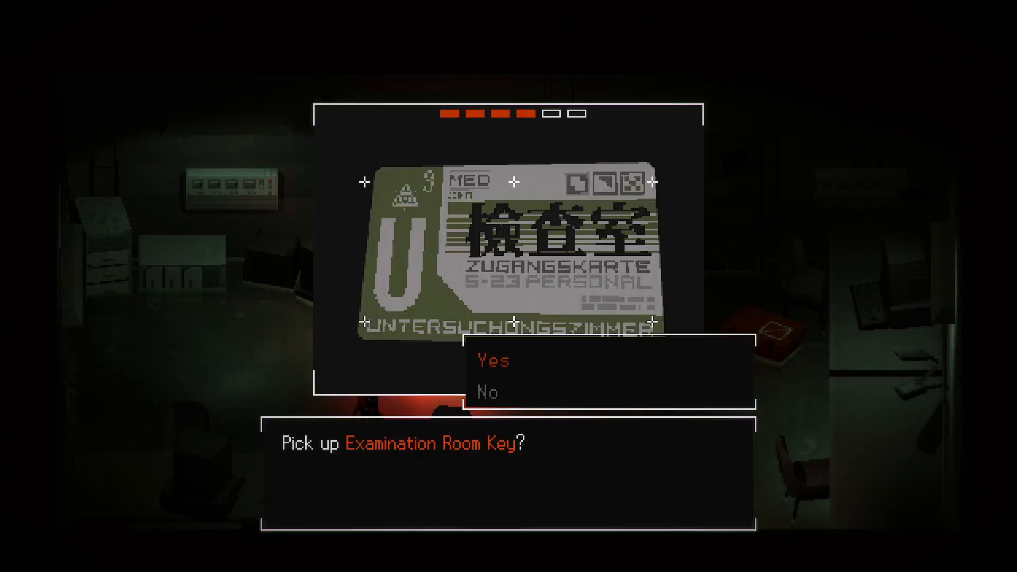
Step: Take the Examination Room Key and overwrite File 03 with current progress
{"action": "left_click", "coordinate": [493, 360]}
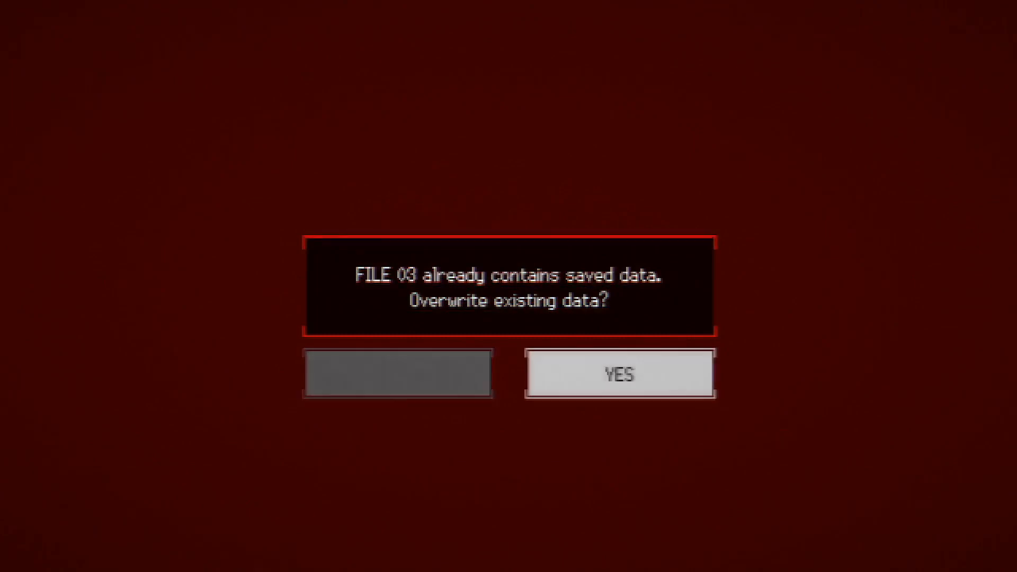
{"action": "left_click", "coordinate": [620, 374]}
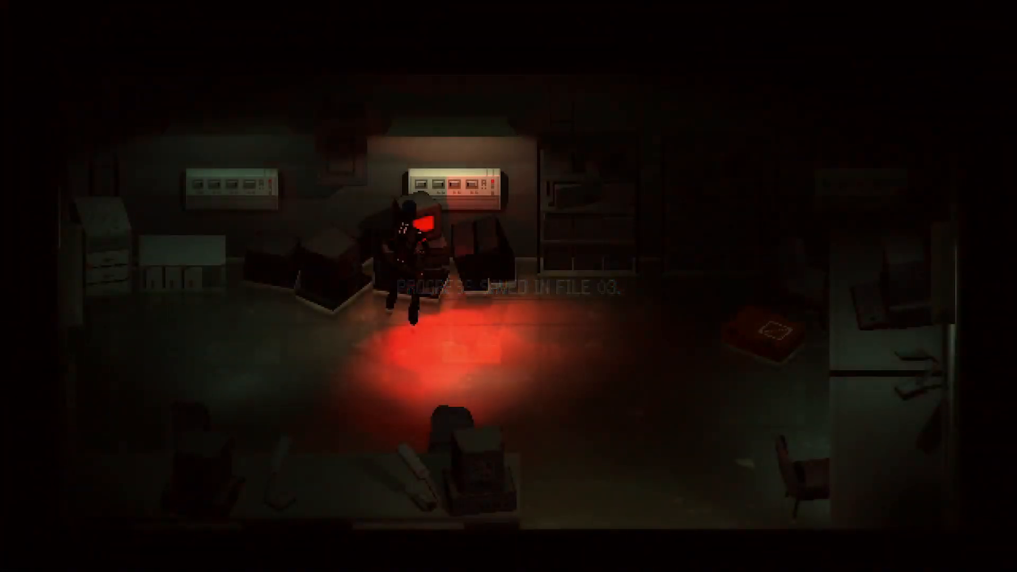